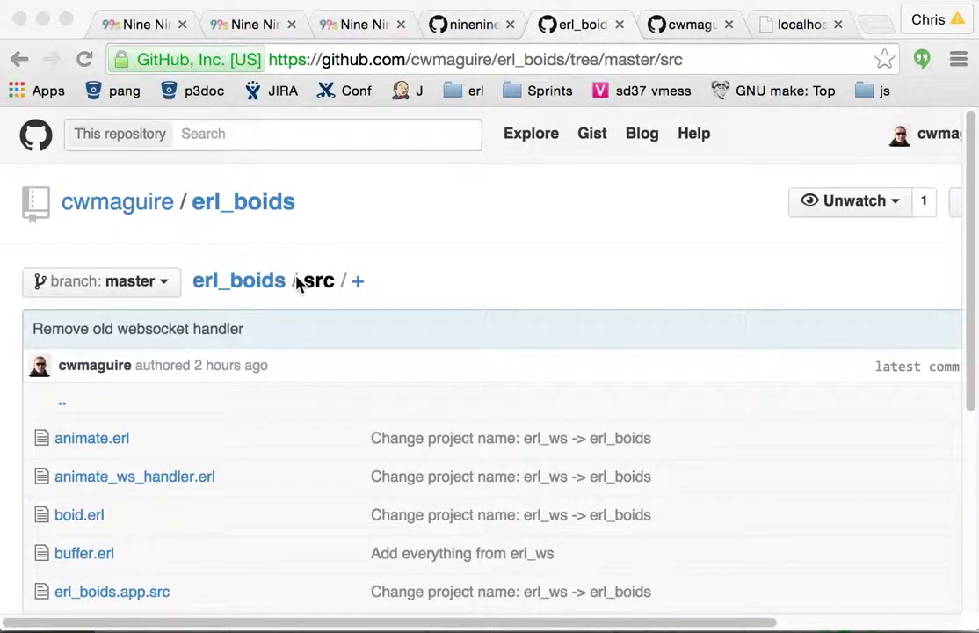
pyautogui.scroll(-3)
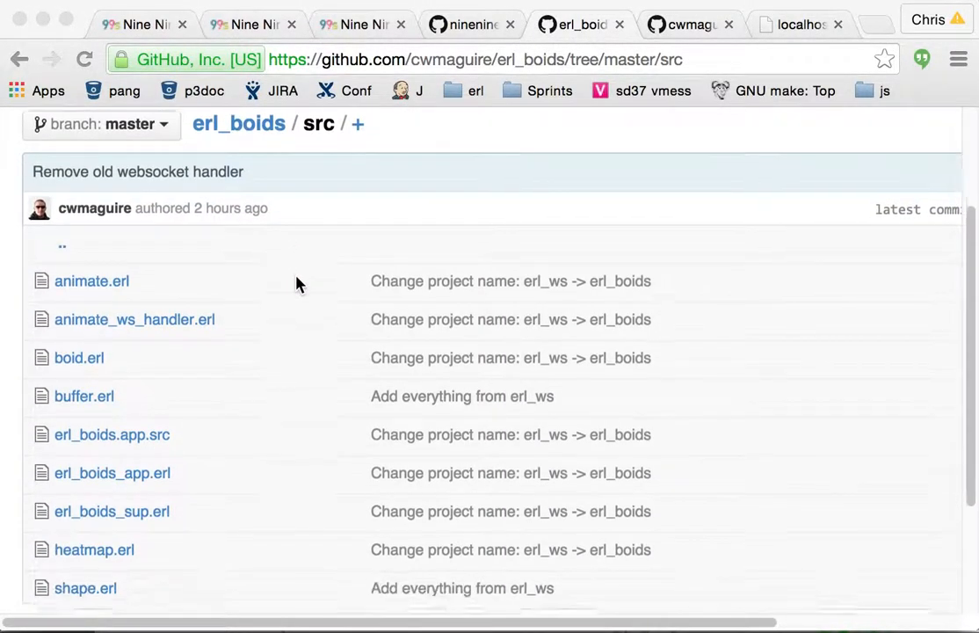
pyautogui.scroll(-3)
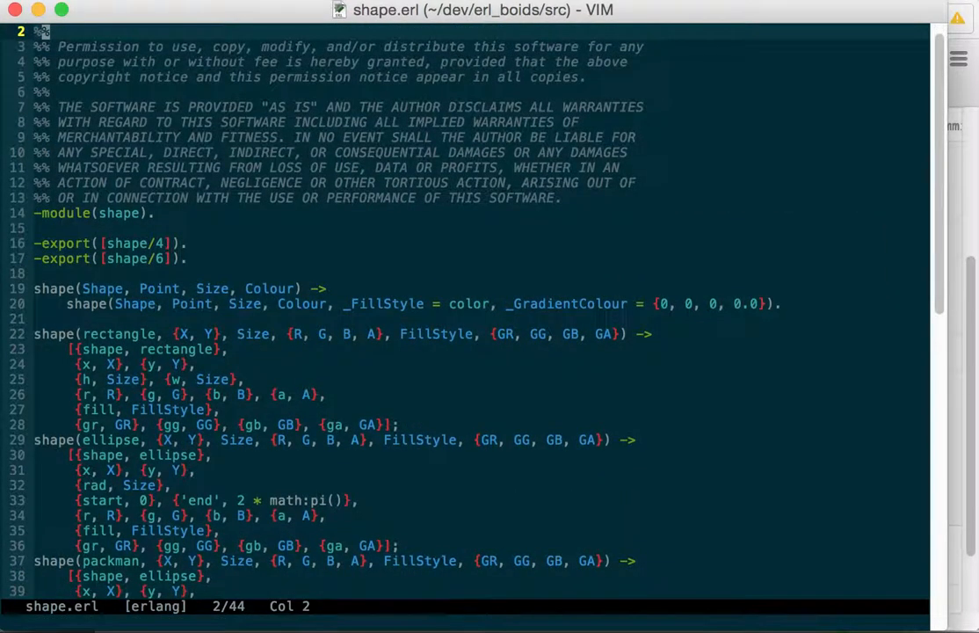
pyautogui.scroll(-3)
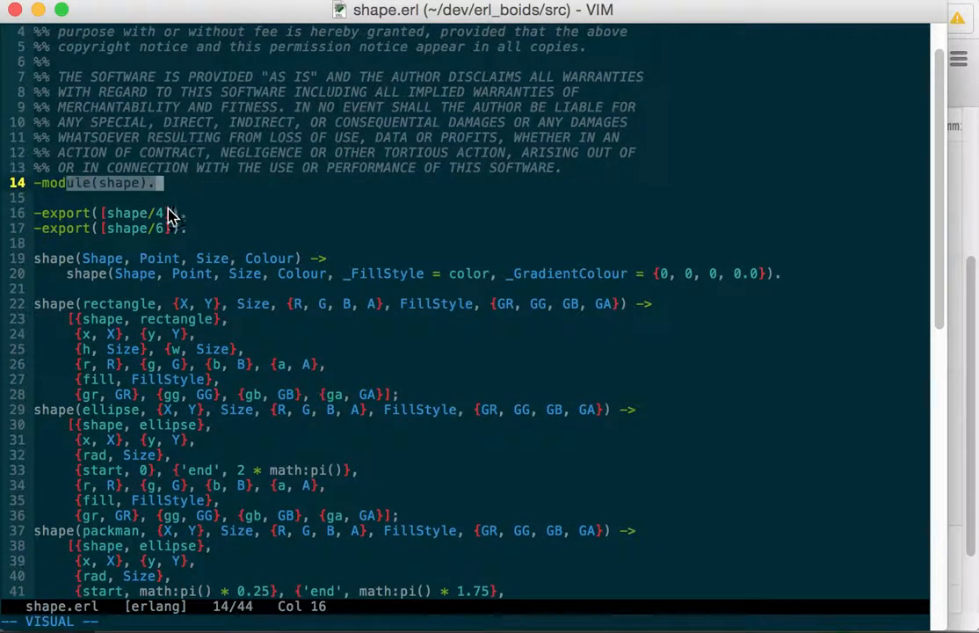
pyautogui.scroll(-3)
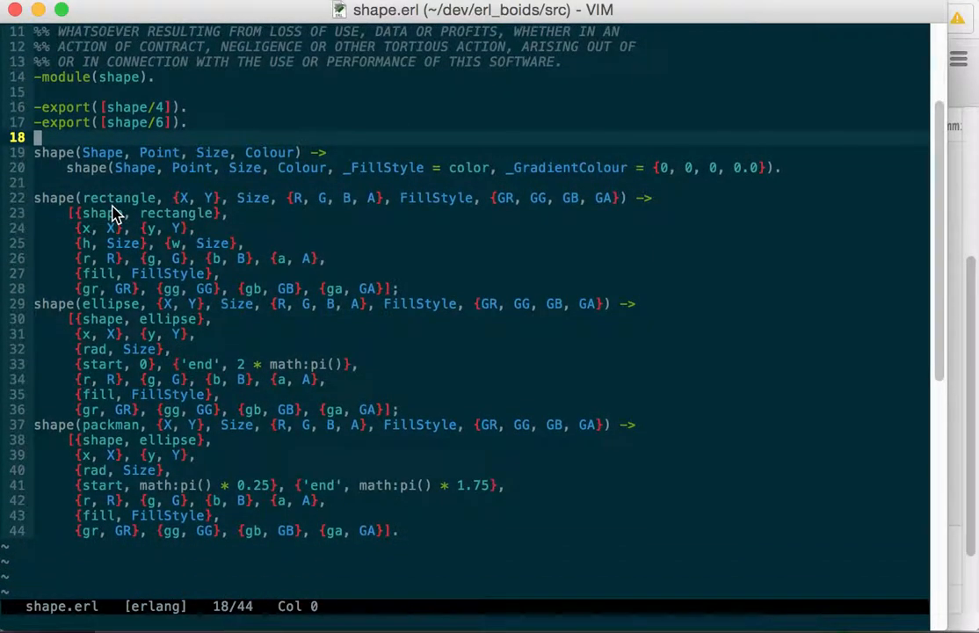
pyautogui.moveTo(84, 157)
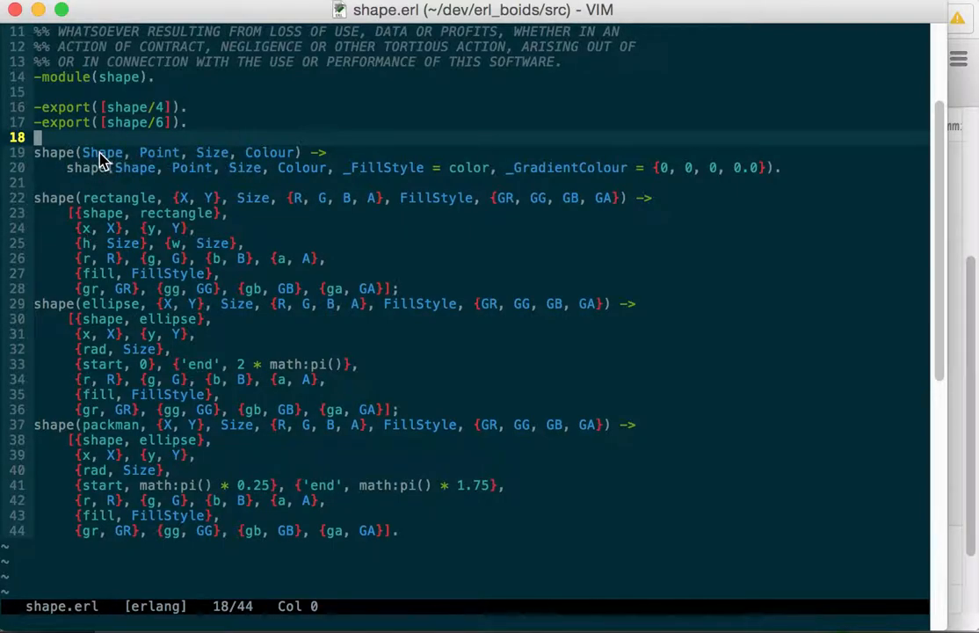
pyautogui.moveTo(172, 160)
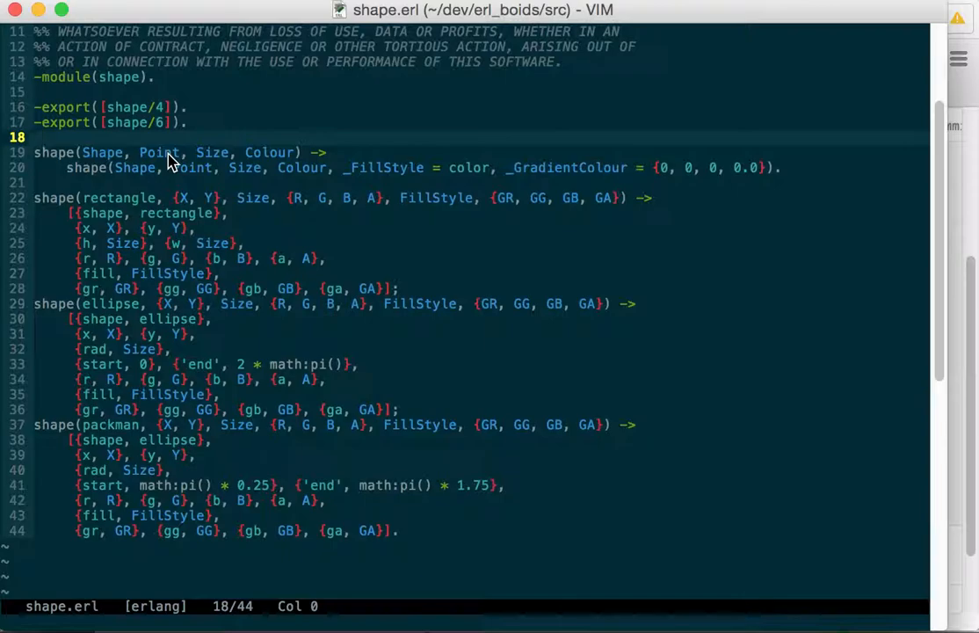
pyautogui.moveTo(210, 162)
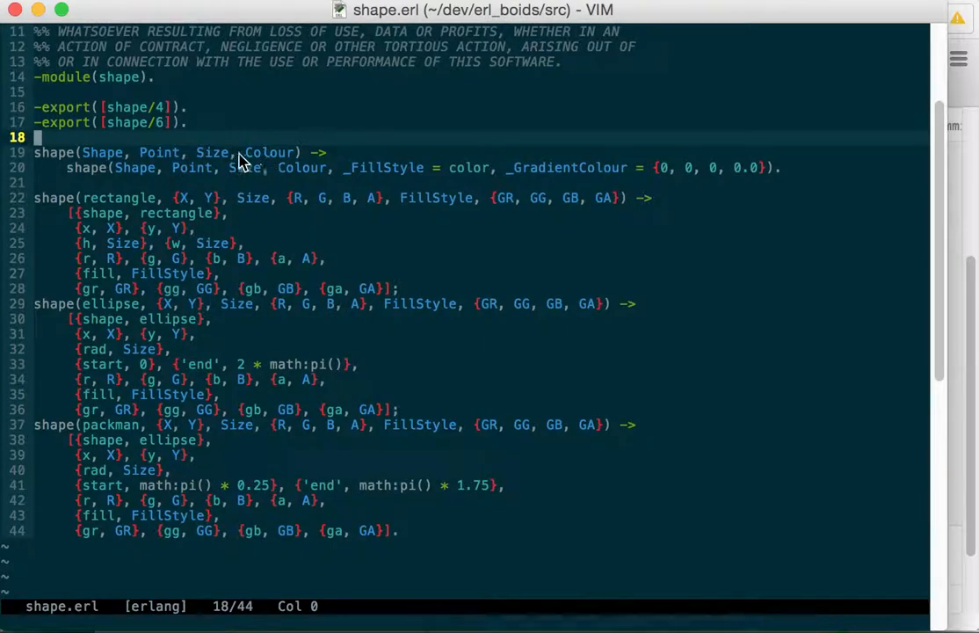
pyautogui.moveTo(369, 172)
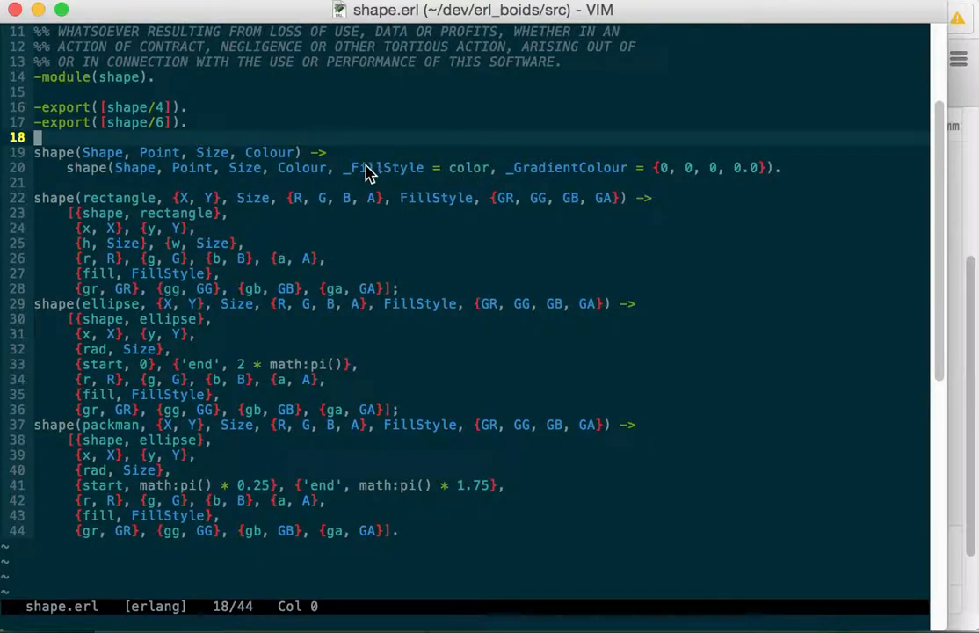
pyautogui.moveTo(594, 174)
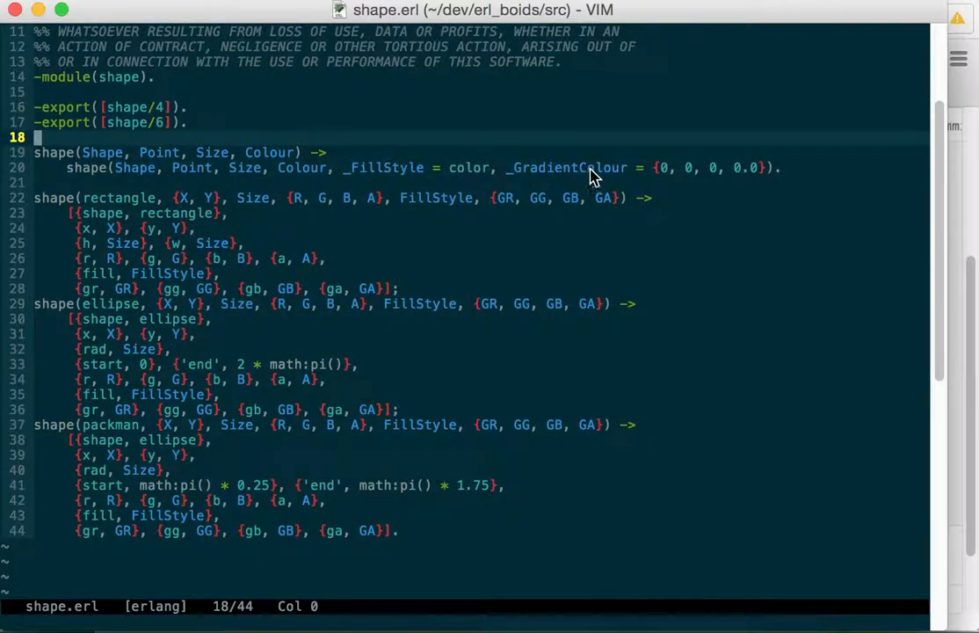
pyautogui.moveTo(659, 172)
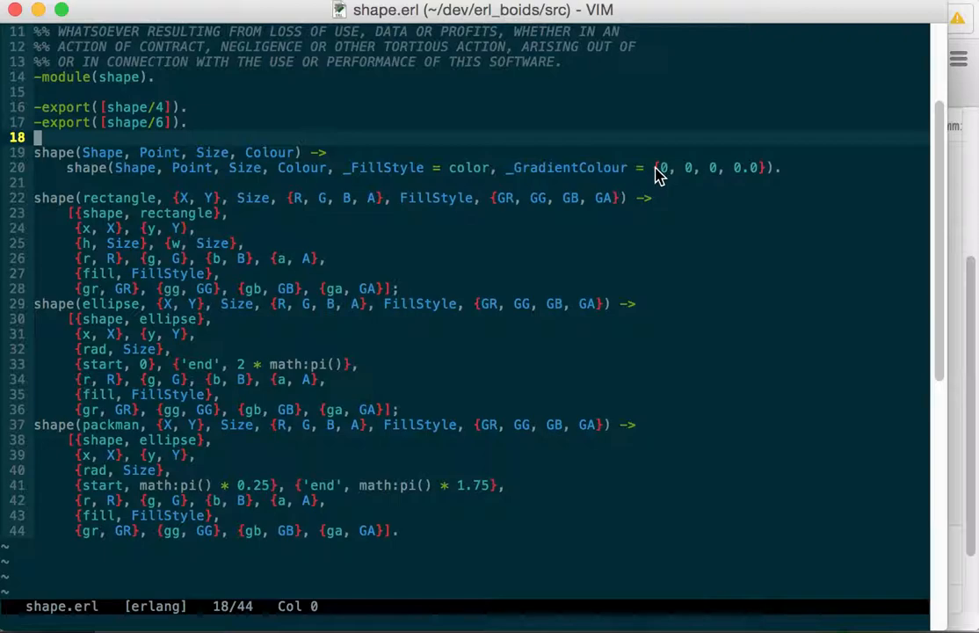
pyautogui.moveTo(758, 179)
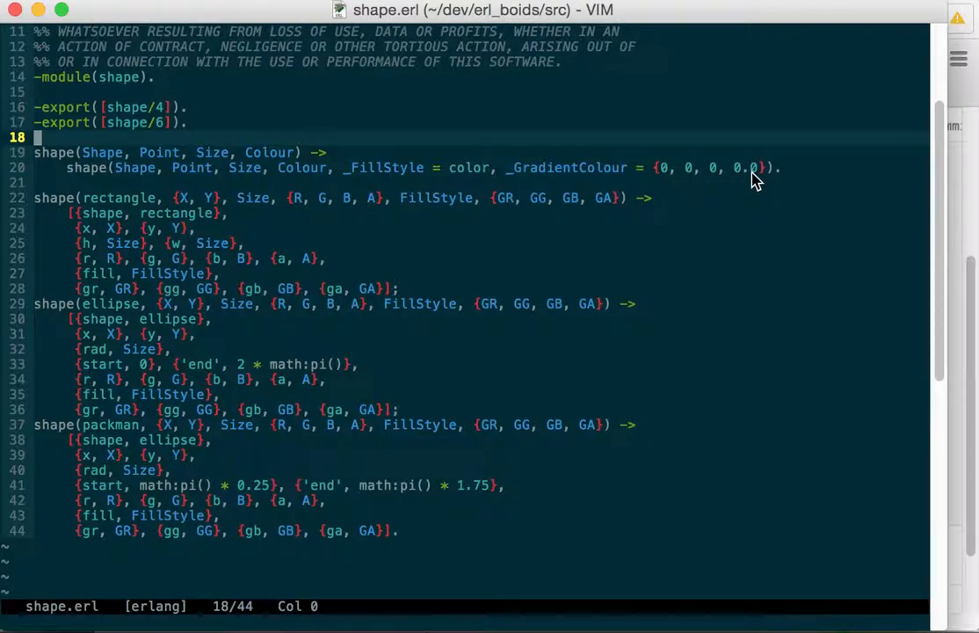
pyautogui.moveTo(492, 195)
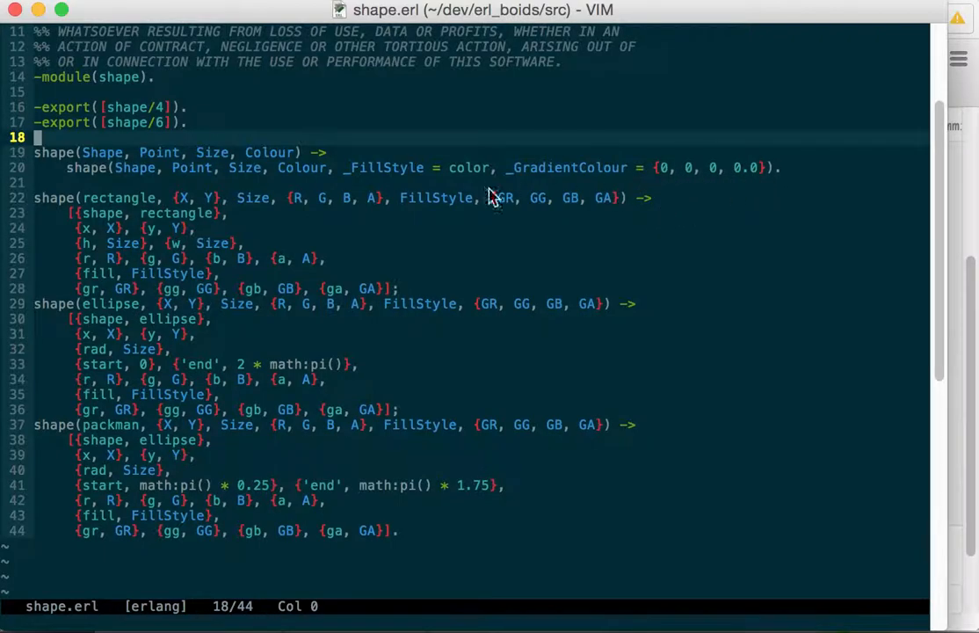
pyautogui.scroll(-3)
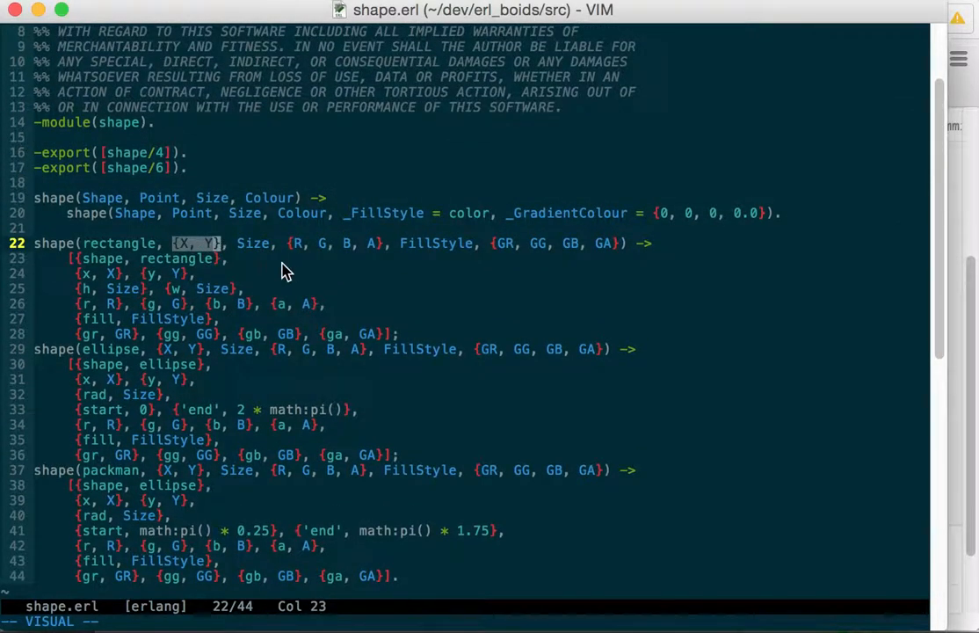
pyautogui.moveTo(325, 255)
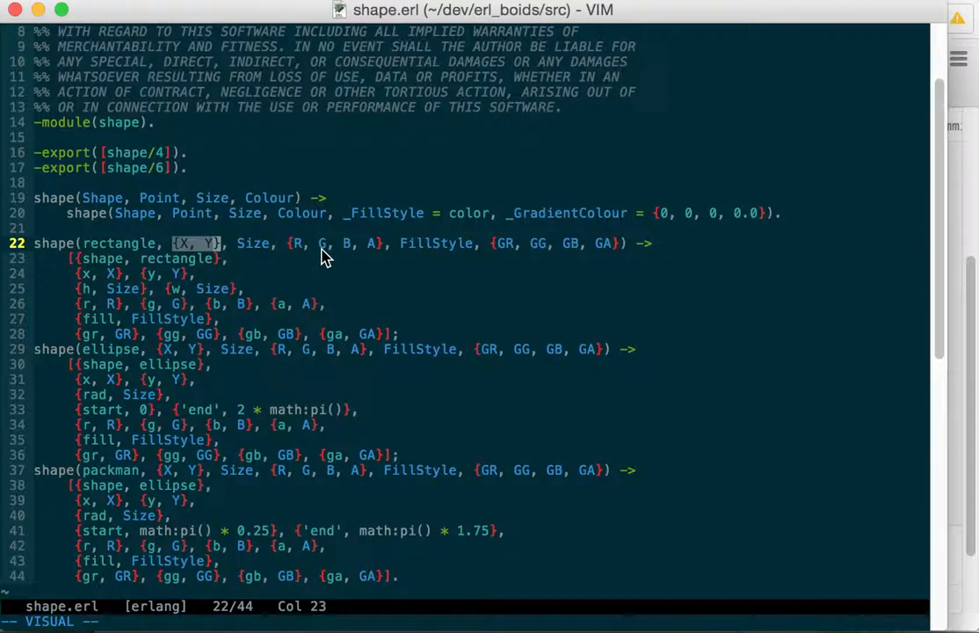
pyautogui.scroll(-3)
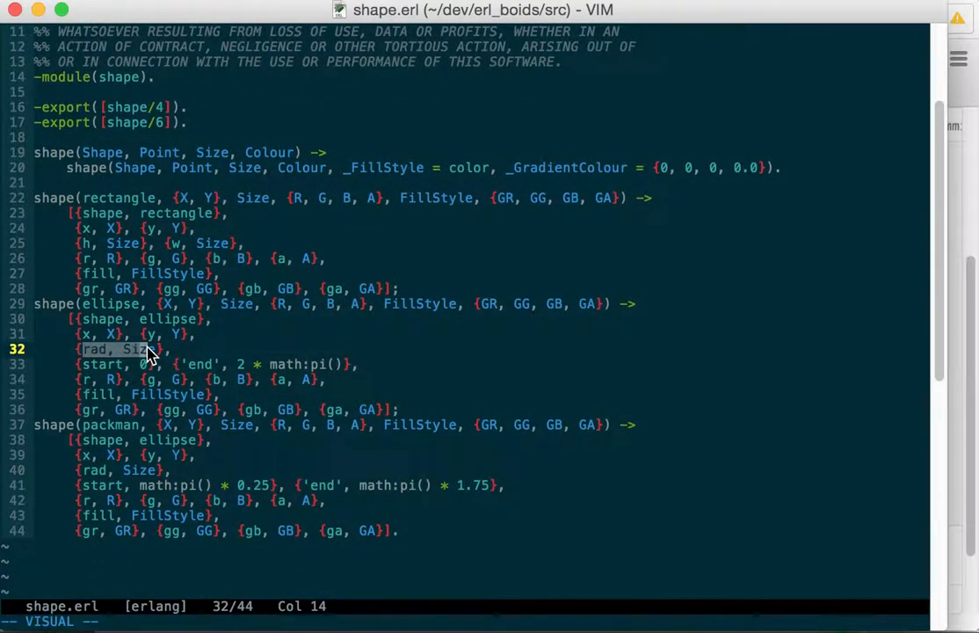
pyautogui.moveTo(105, 272)
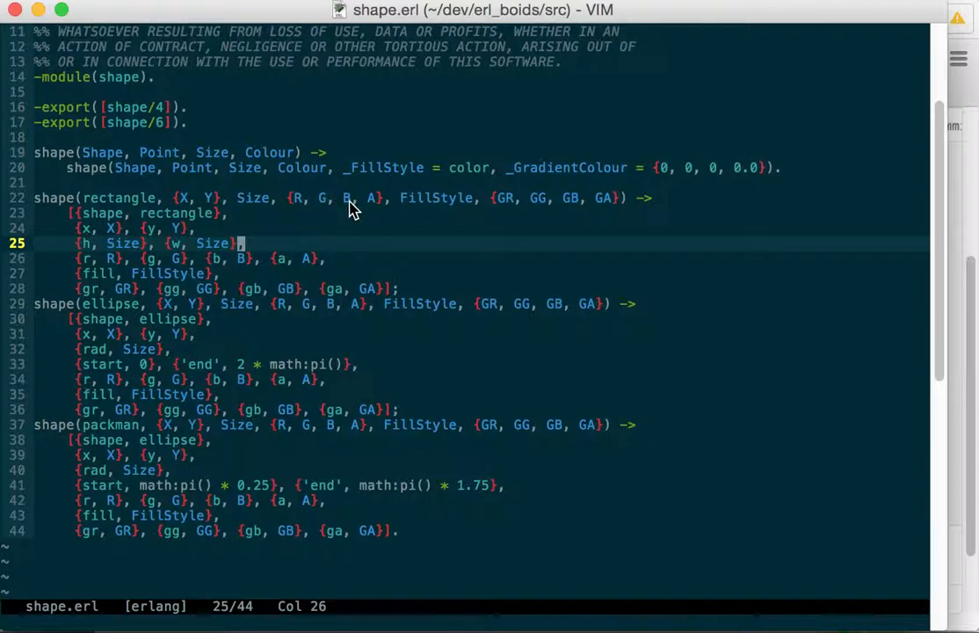
pyautogui.moveTo(495, 207)
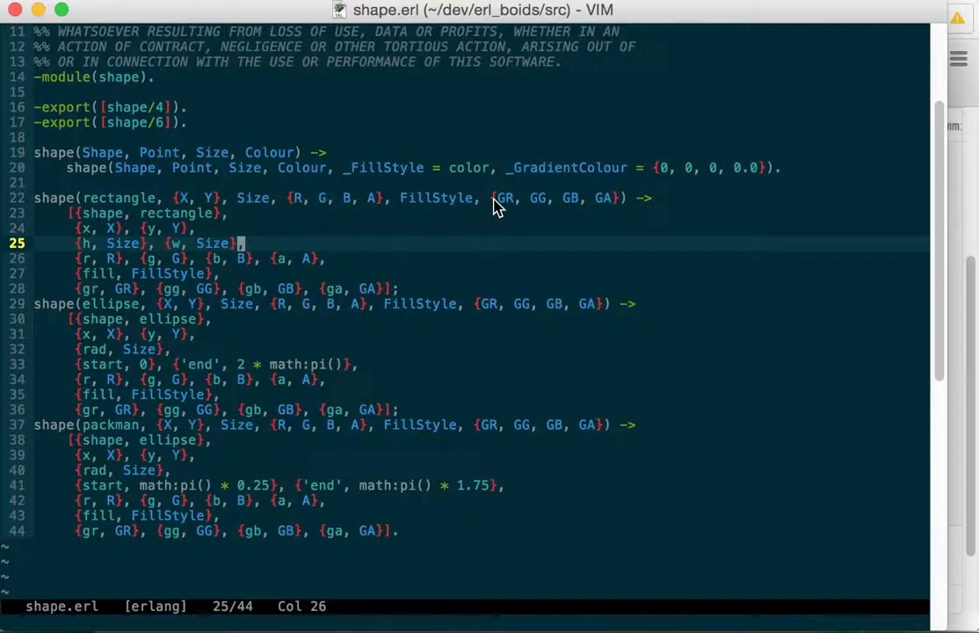
pyautogui.moveTo(602, 218)
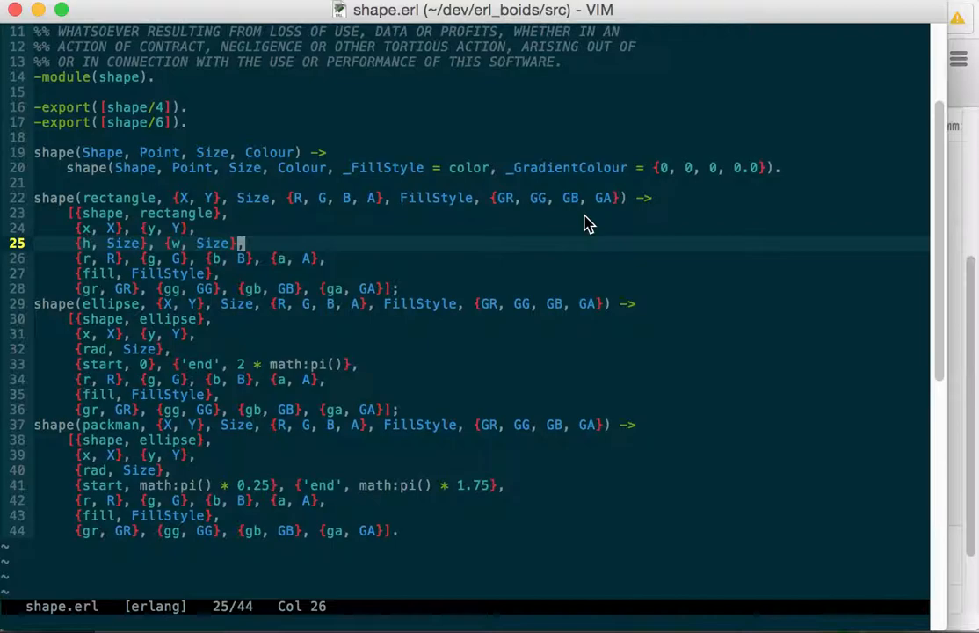
pyautogui.moveTo(464, 202)
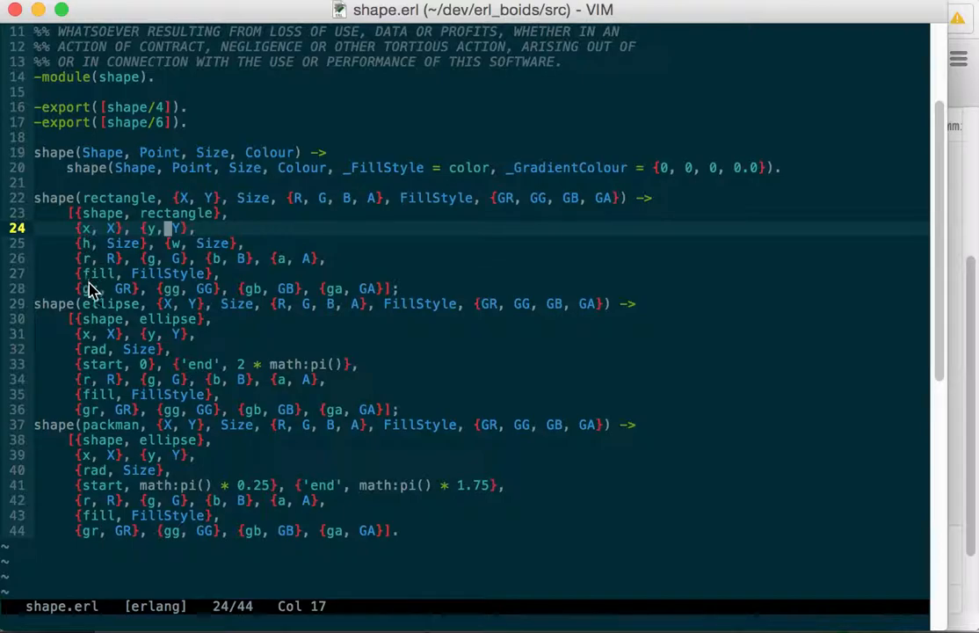
pyautogui.moveTo(88, 296)
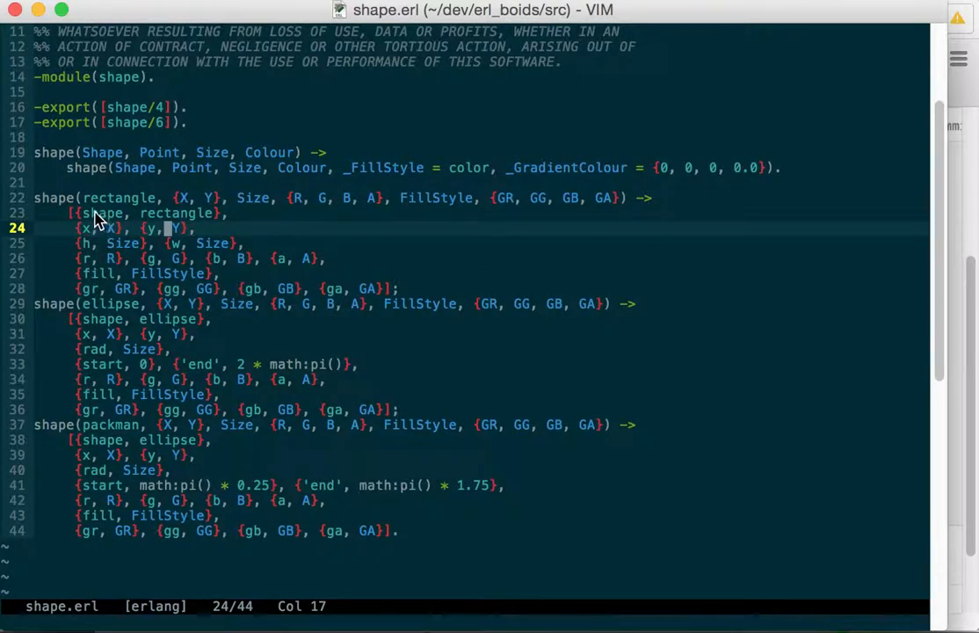
pyautogui.moveTo(79, 220)
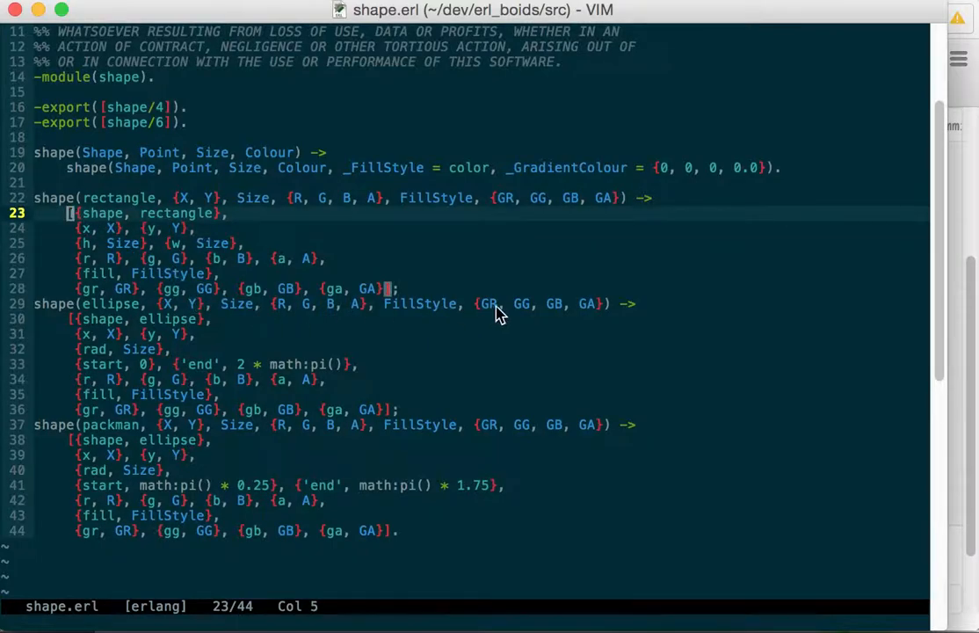
pyautogui.moveTo(457, 327)
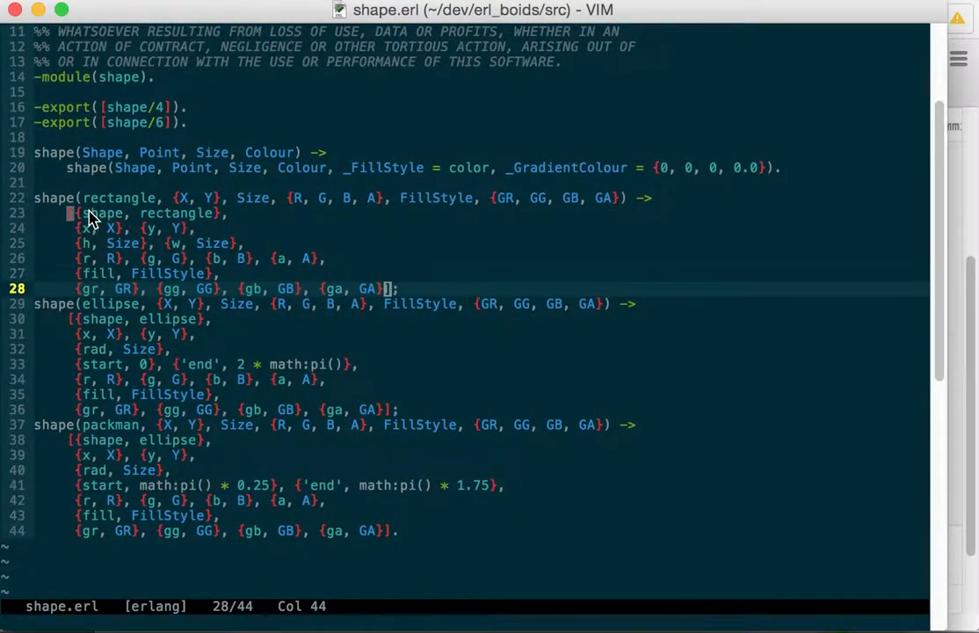
pyautogui.moveTo(144, 216)
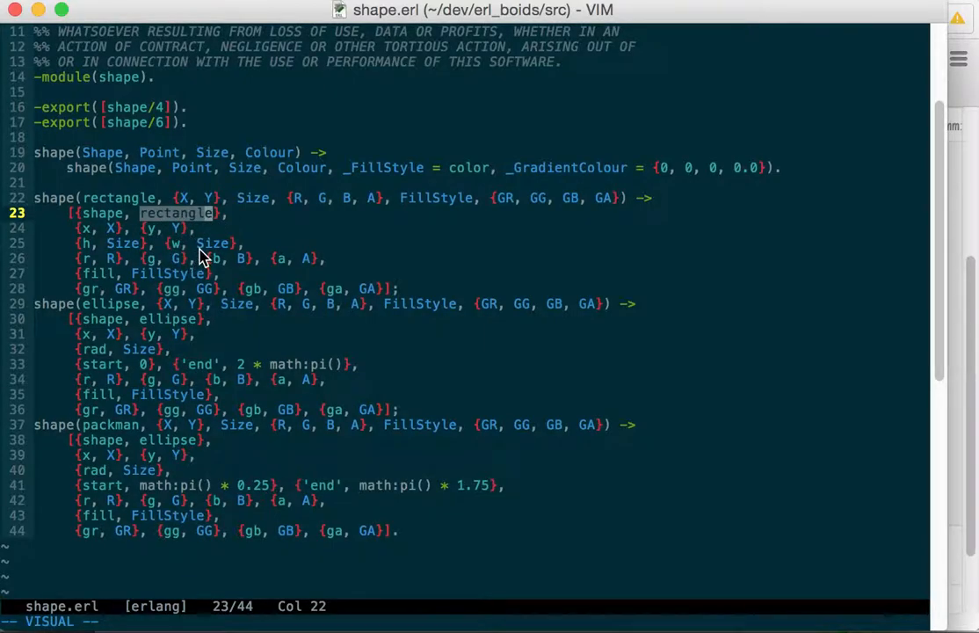
pyautogui.moveTo(172, 232)
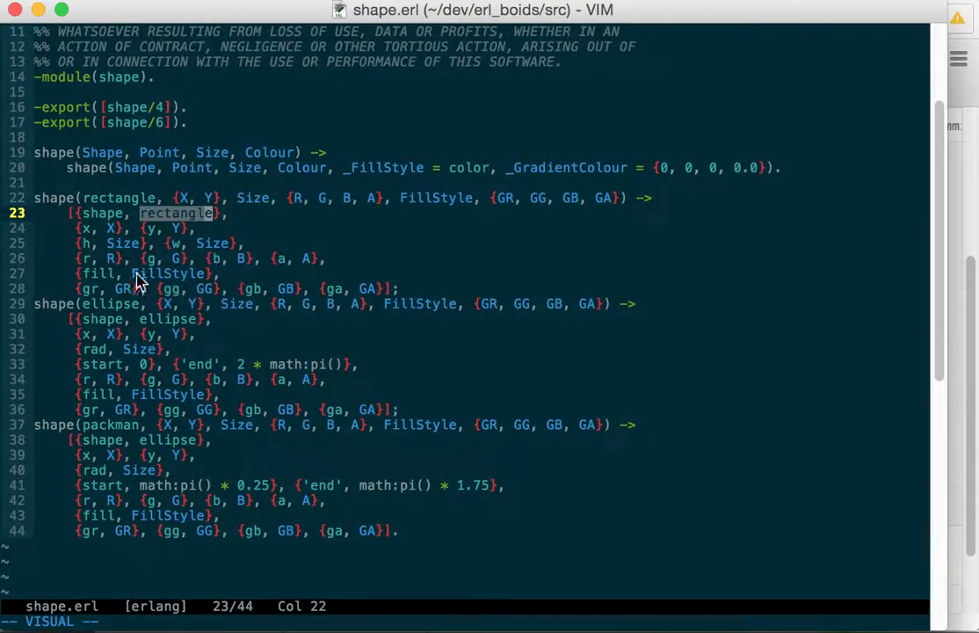
pyautogui.moveTo(457, 179)
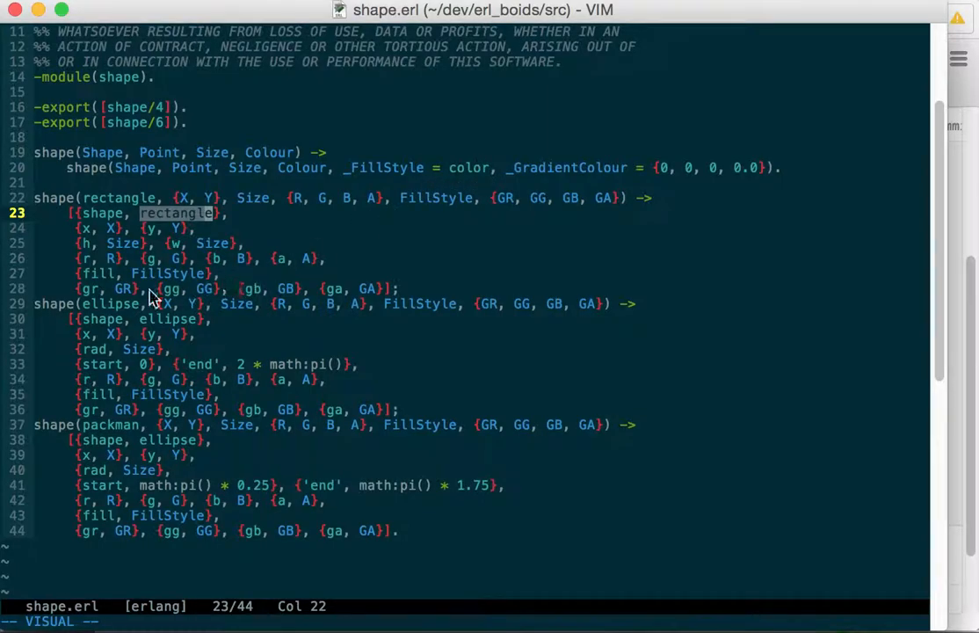
pyautogui.moveTo(185, 295)
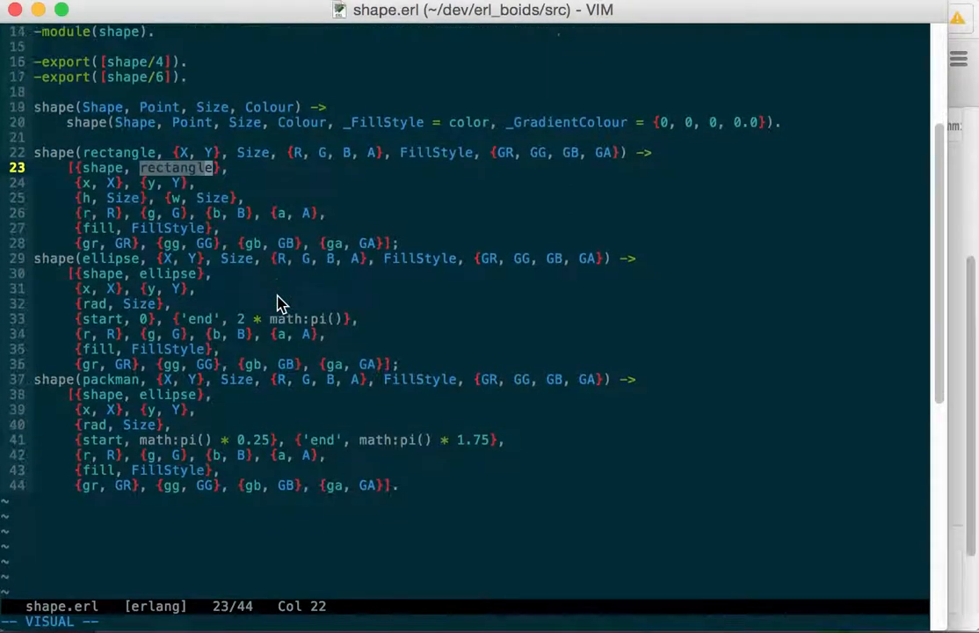
pyautogui.moveTo(267, 306)
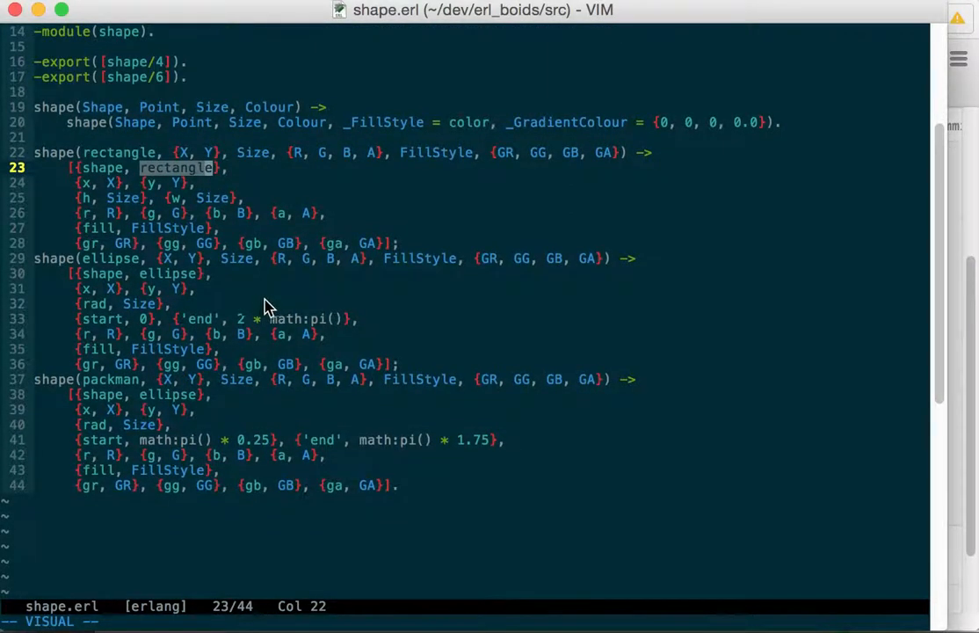
pyautogui.moveTo(281, 330)
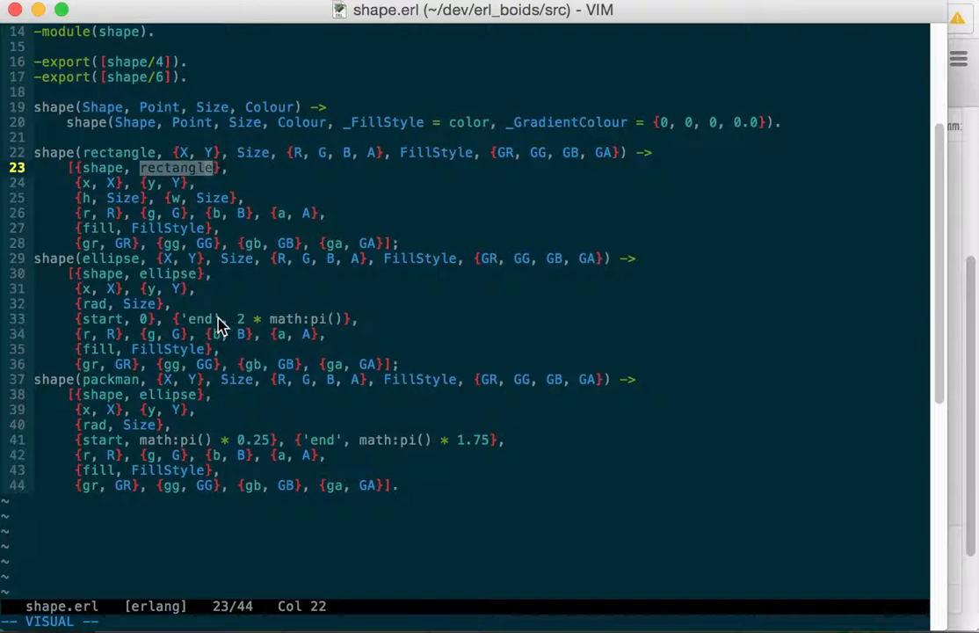
pyautogui.moveTo(225, 332)
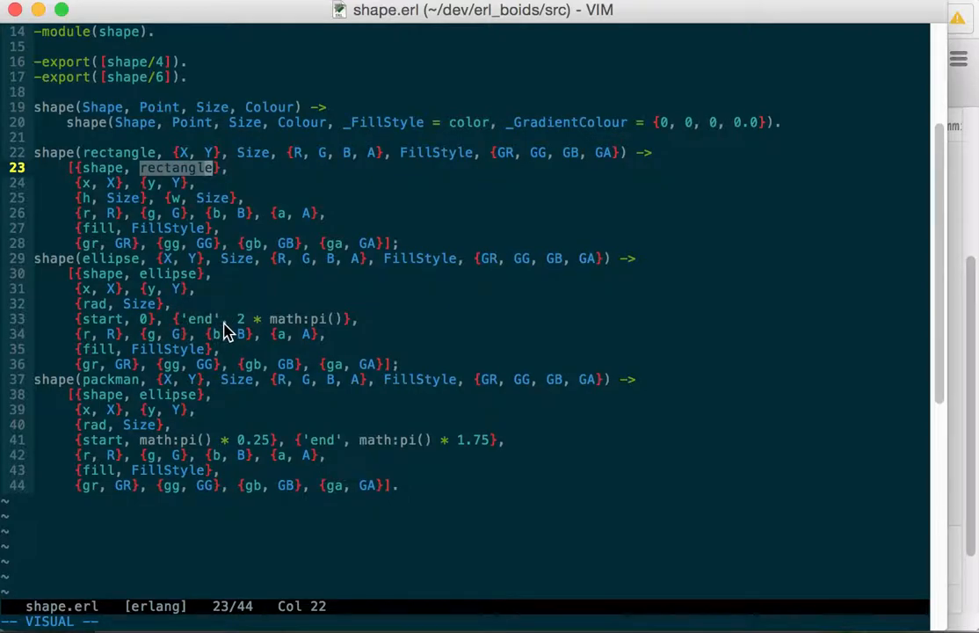
pyautogui.moveTo(327, 334)
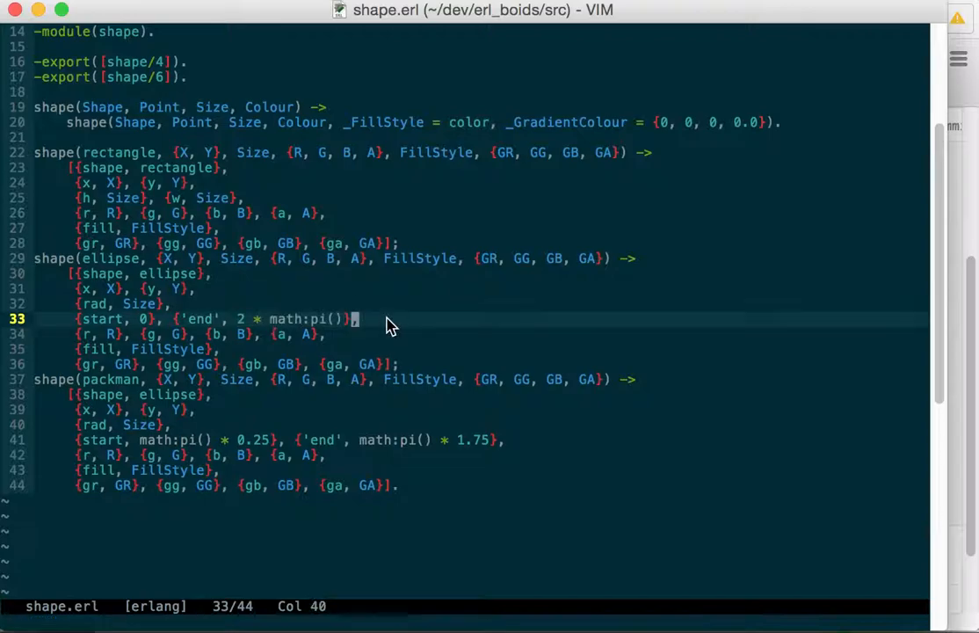
pyautogui.moveTo(342, 341)
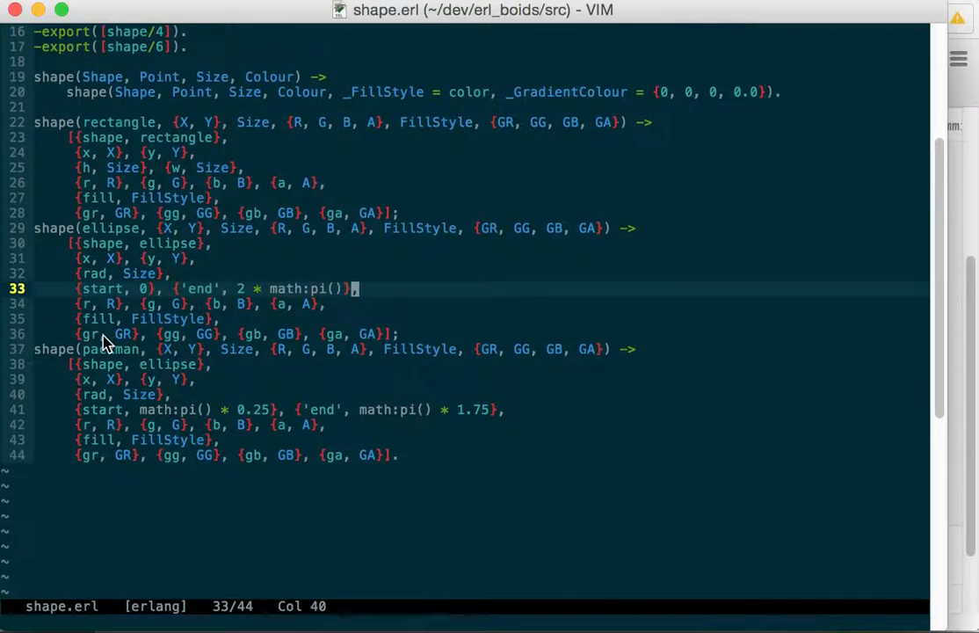
pyautogui.moveTo(172, 341)
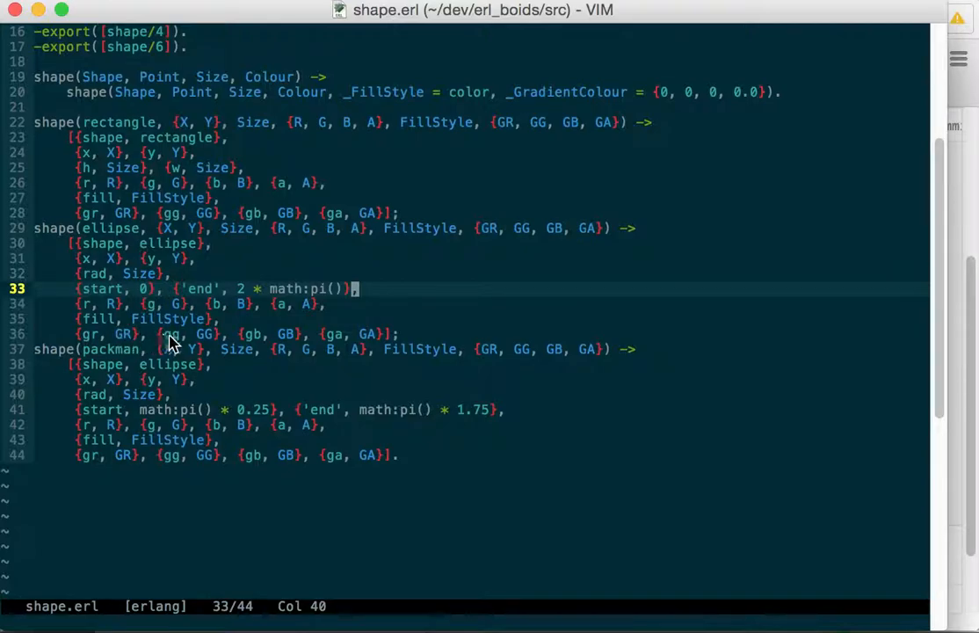
pyautogui.moveTo(348, 343)
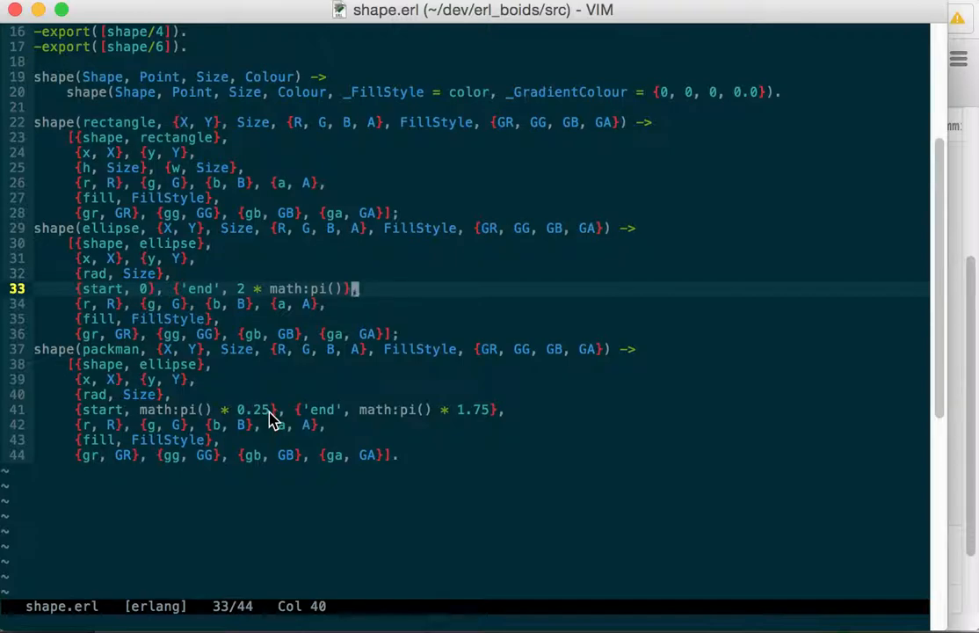
pyautogui.moveTo(472, 232)
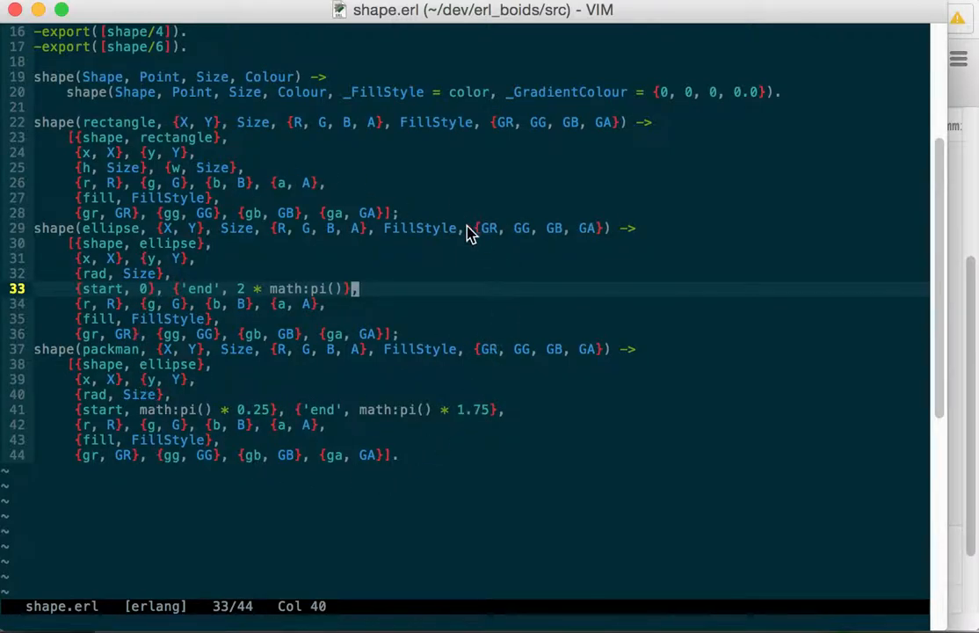
pyautogui.moveTo(506, 313)
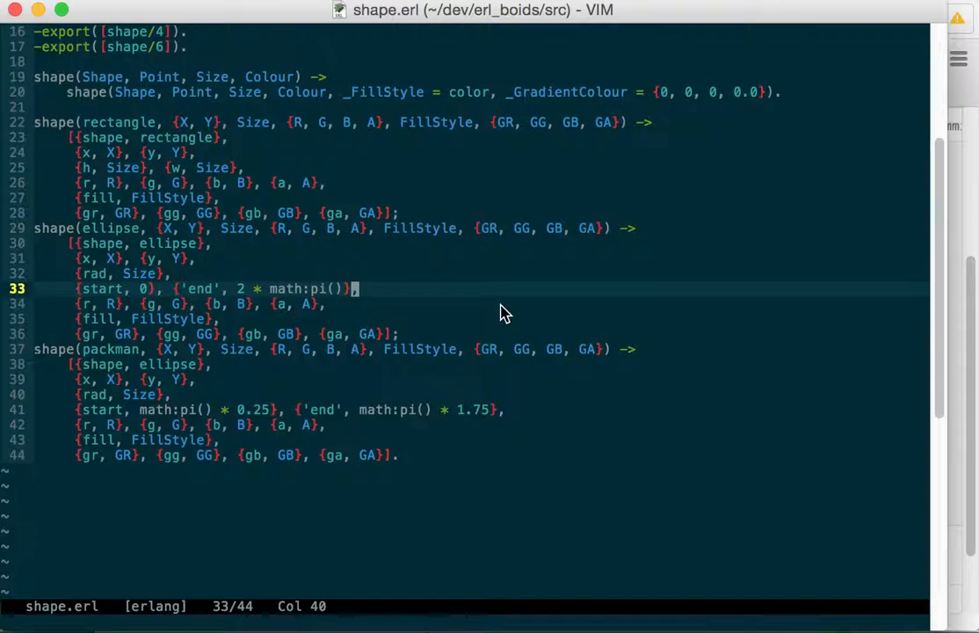
pyautogui.moveTo(584, 308)
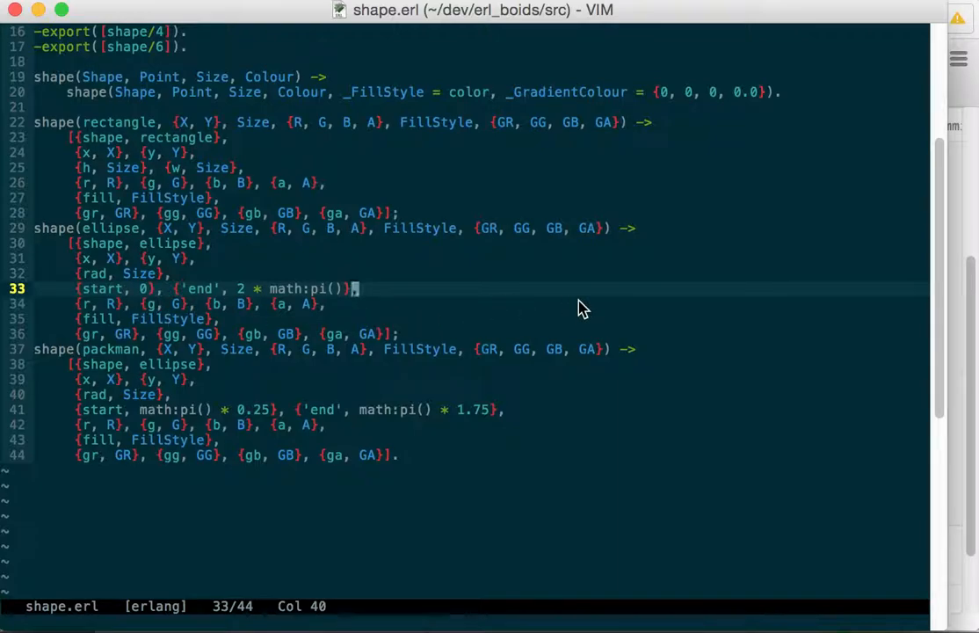
pyautogui.moveTo(343, 196)
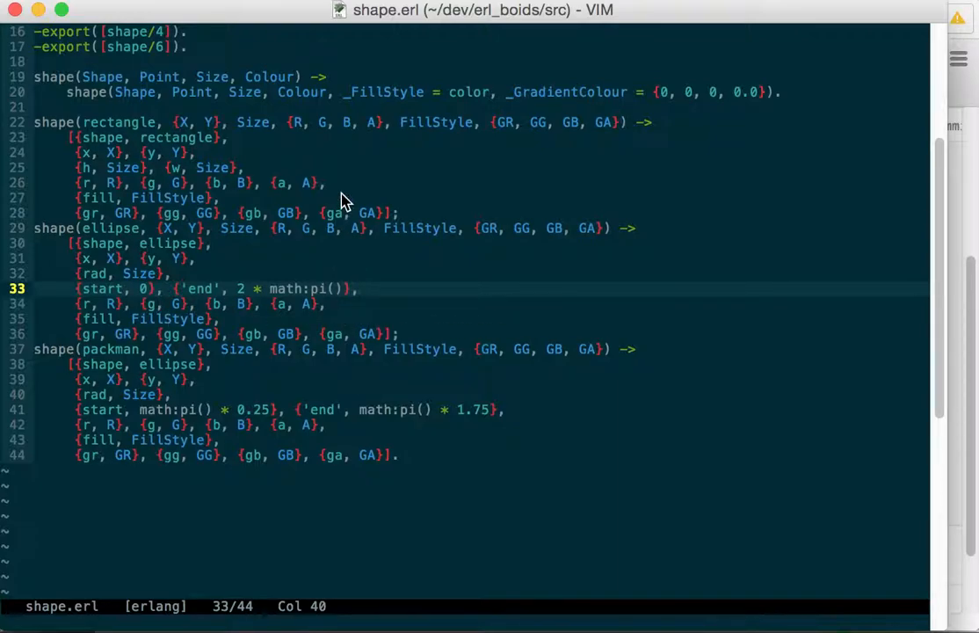
pyautogui.moveTo(394, 193)
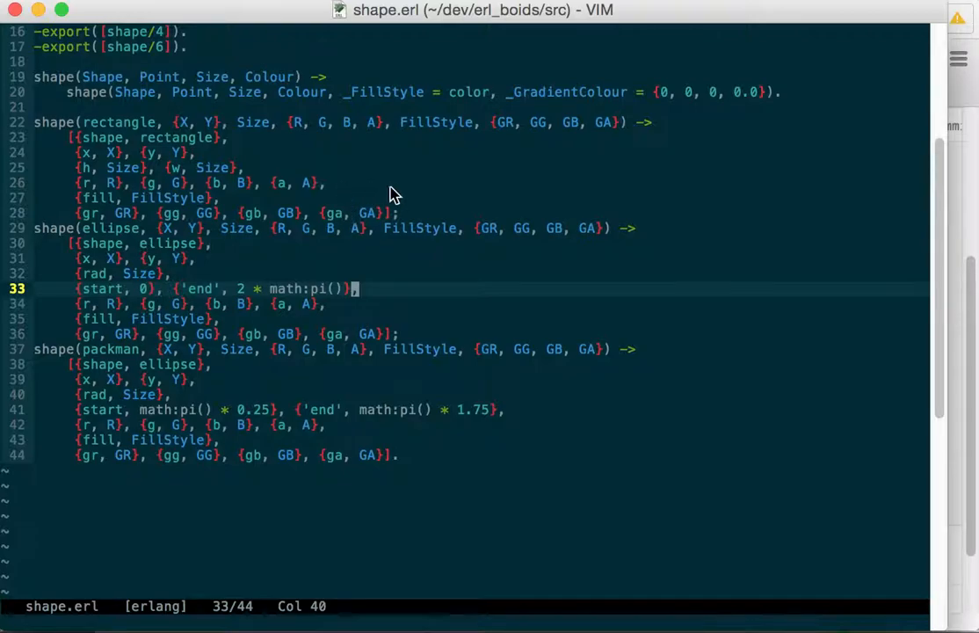
pyautogui.moveTo(536, 344)
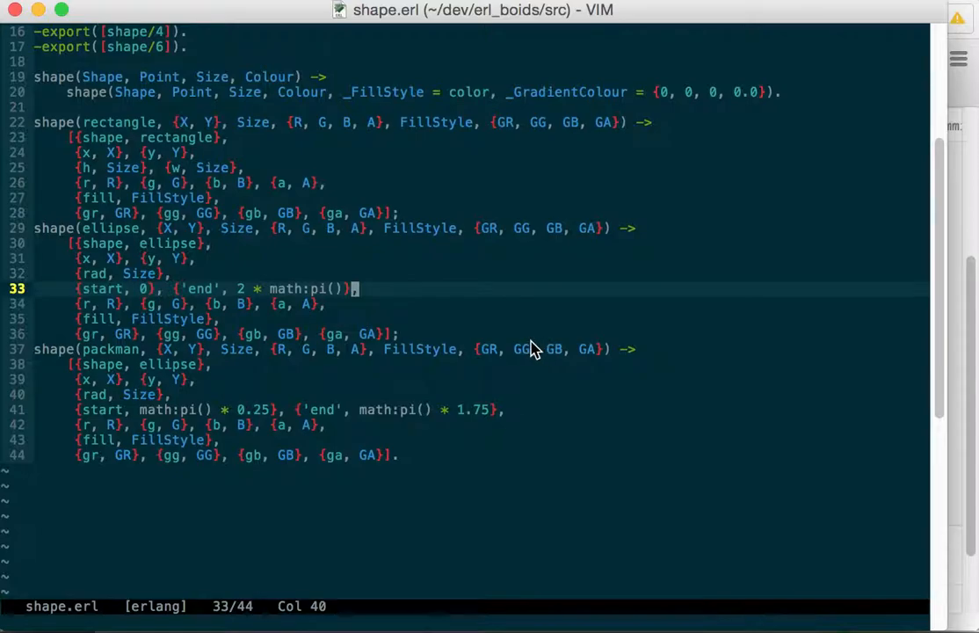
pyautogui.moveTo(501, 344)
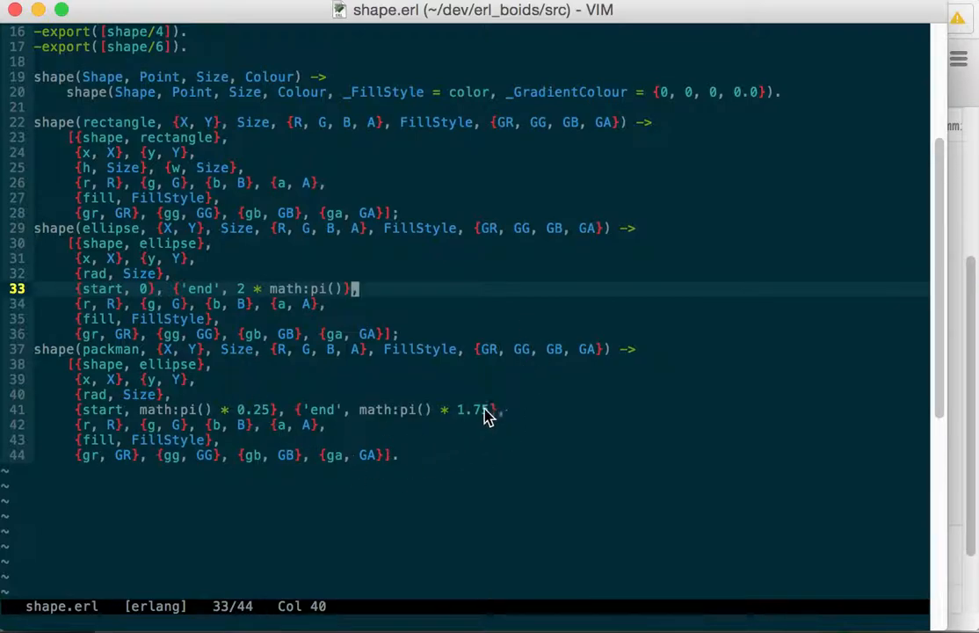
pyautogui.moveTo(547, 325)
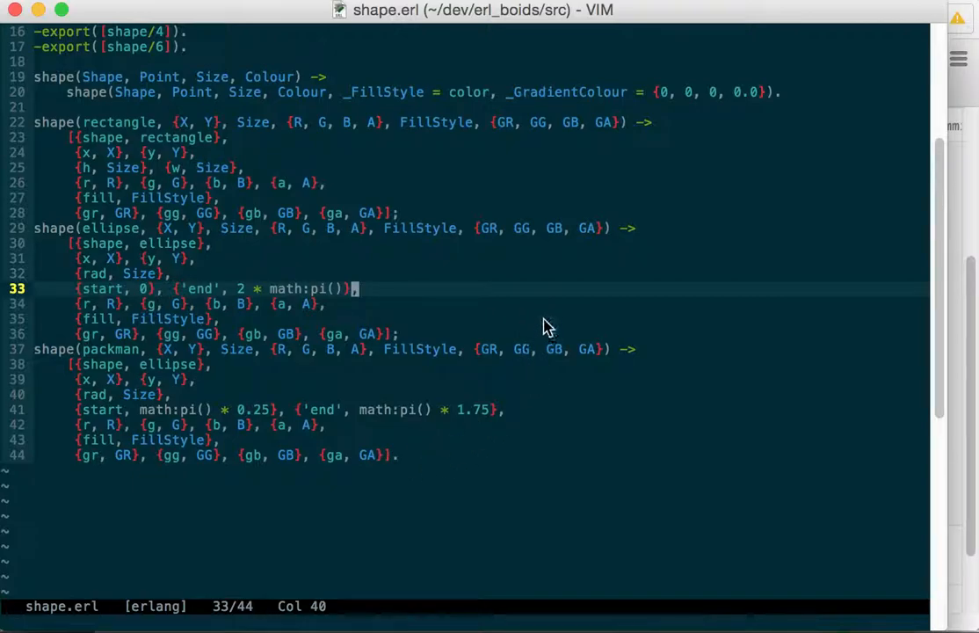
pyautogui.moveTo(488, 299)
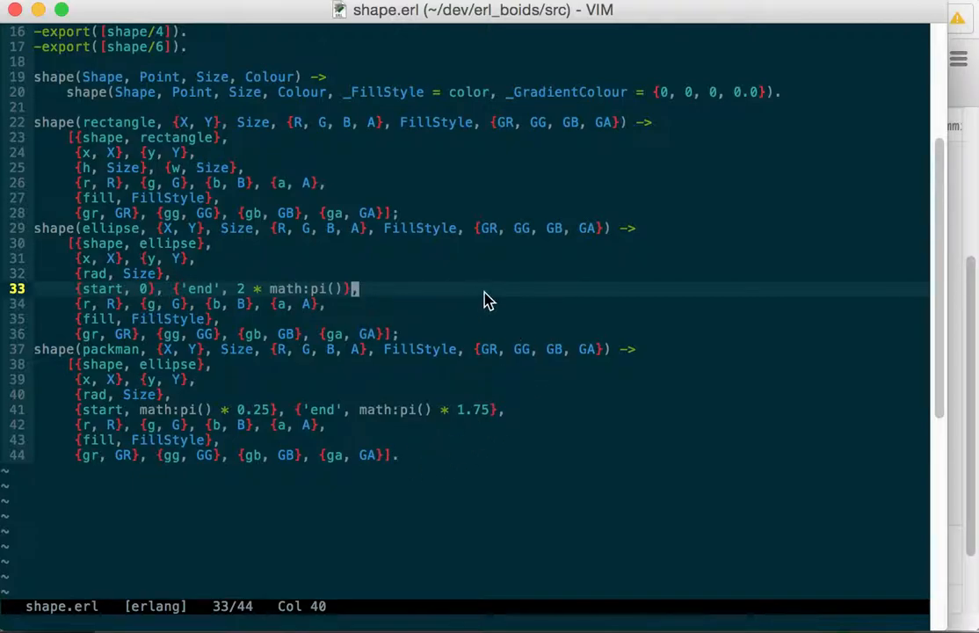
pyautogui.moveTo(499, 327)
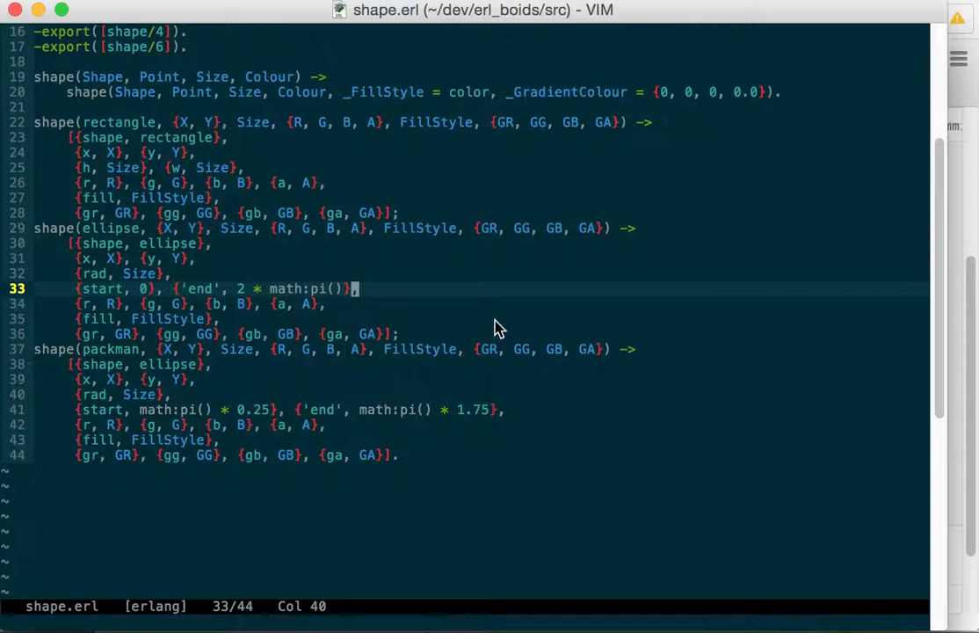
pyautogui.moveTo(466, 396)
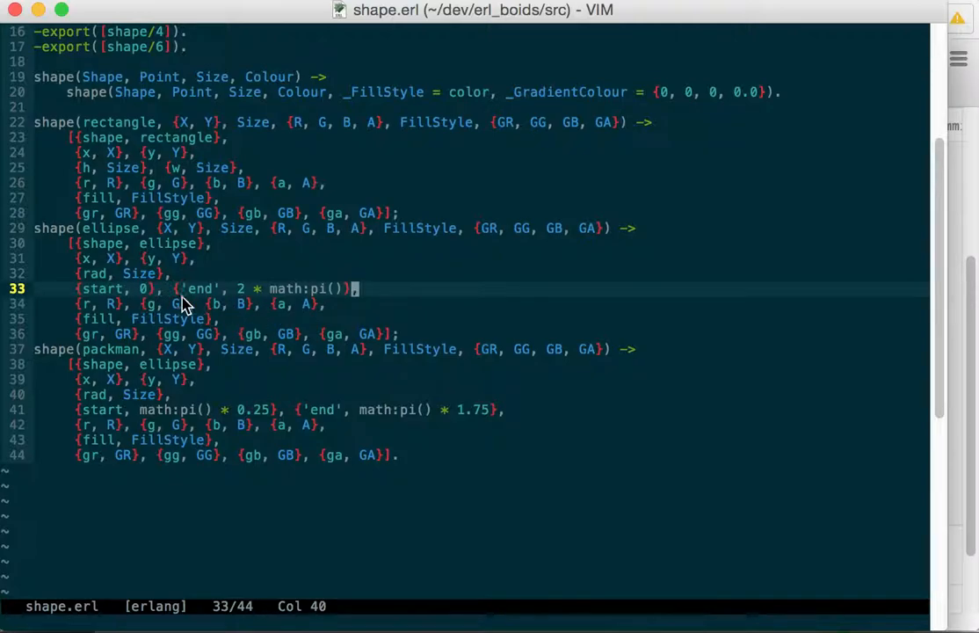
pyautogui.moveTo(369, 420)
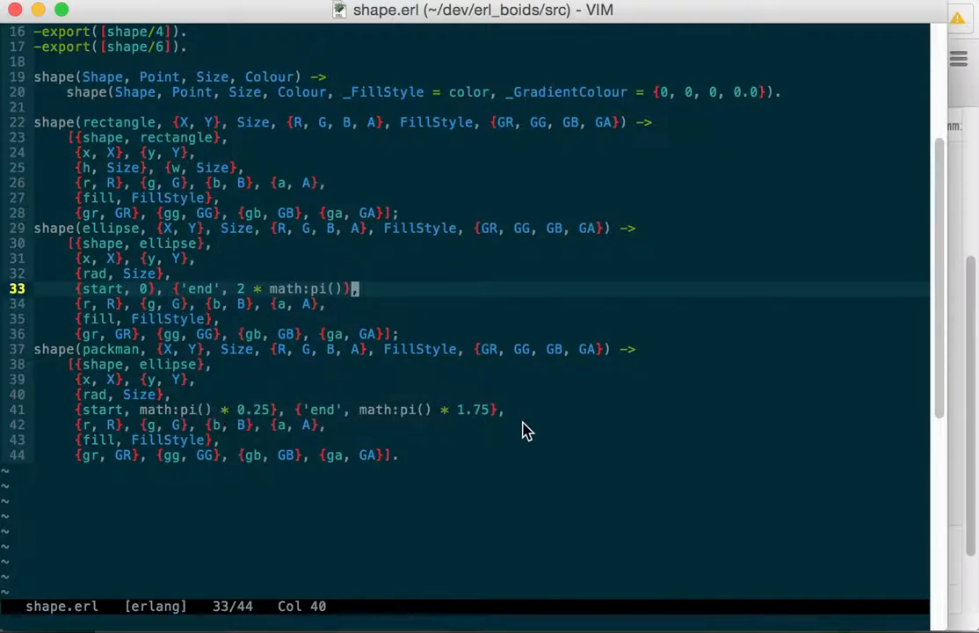
pyautogui.moveTo(555, 364)
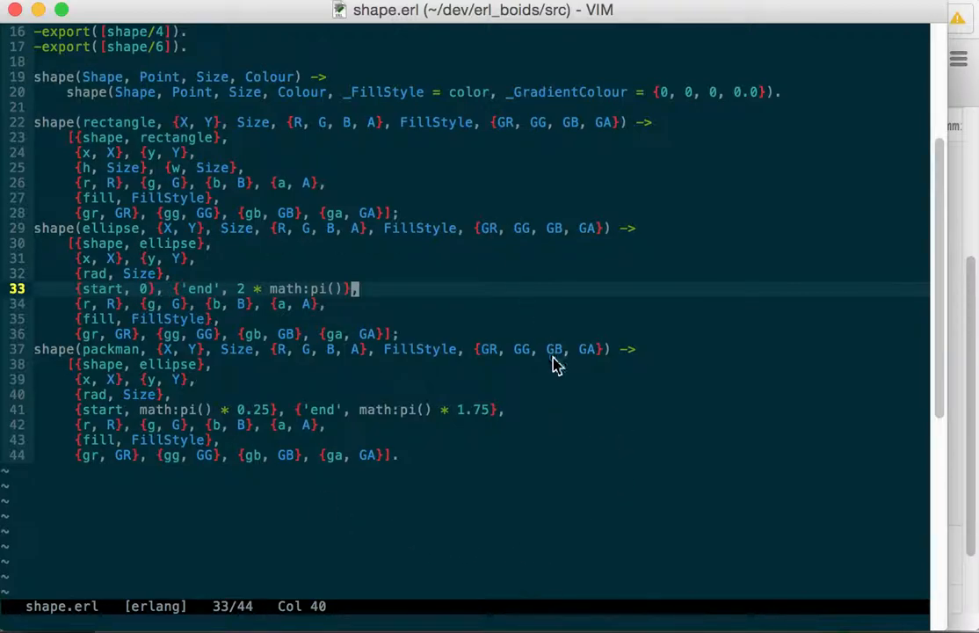
pyautogui.moveTo(566, 408)
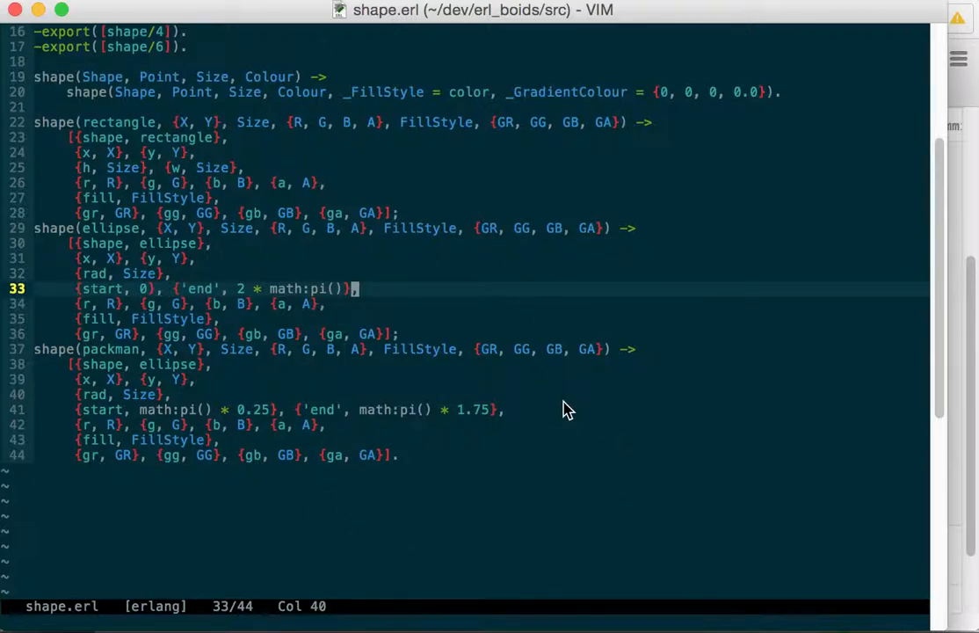
pyautogui.moveTo(383, 431)
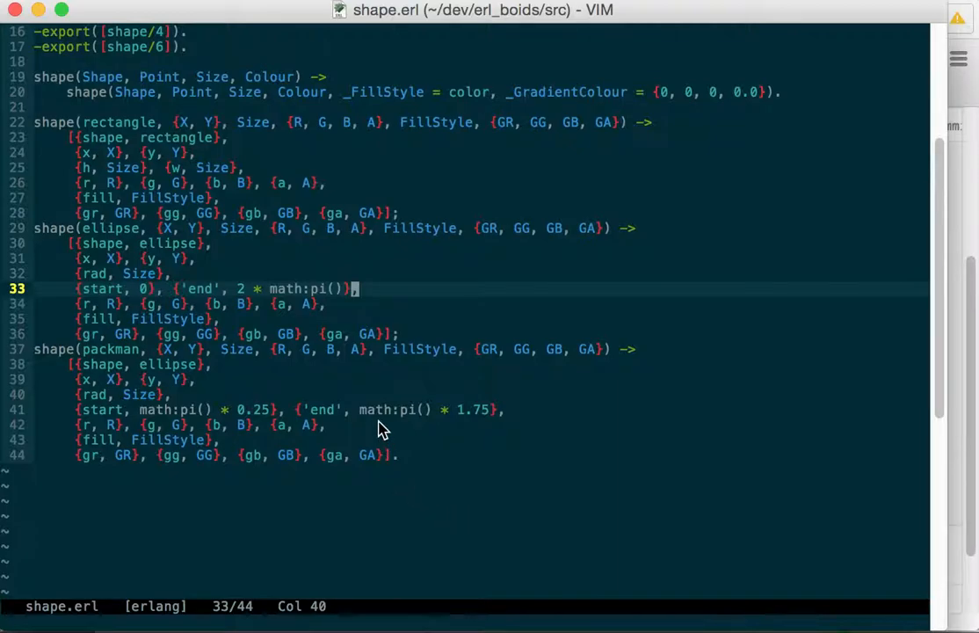
pyautogui.moveTo(571, 367)
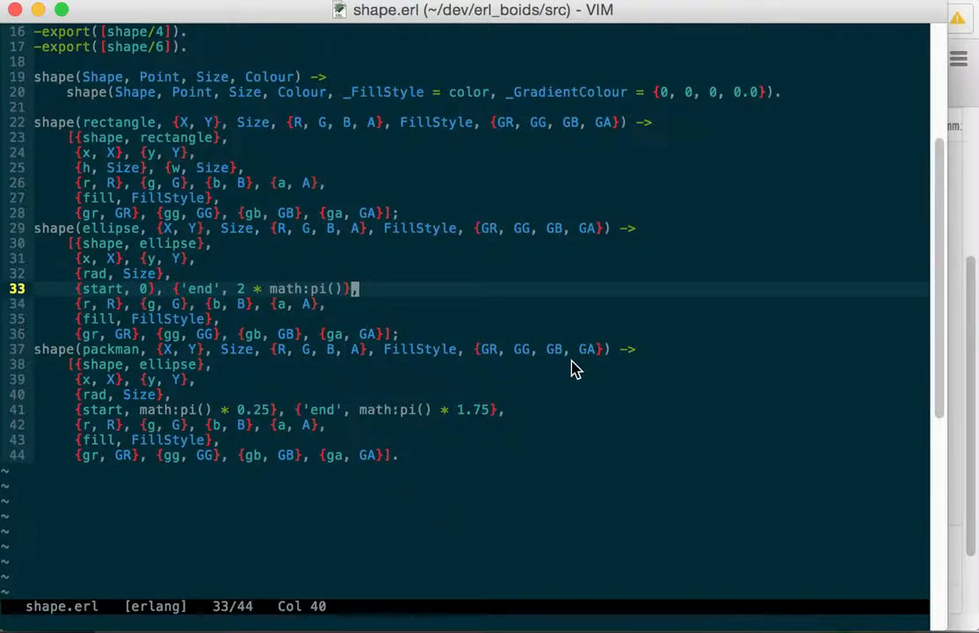
pyautogui.moveTo(587, 383)
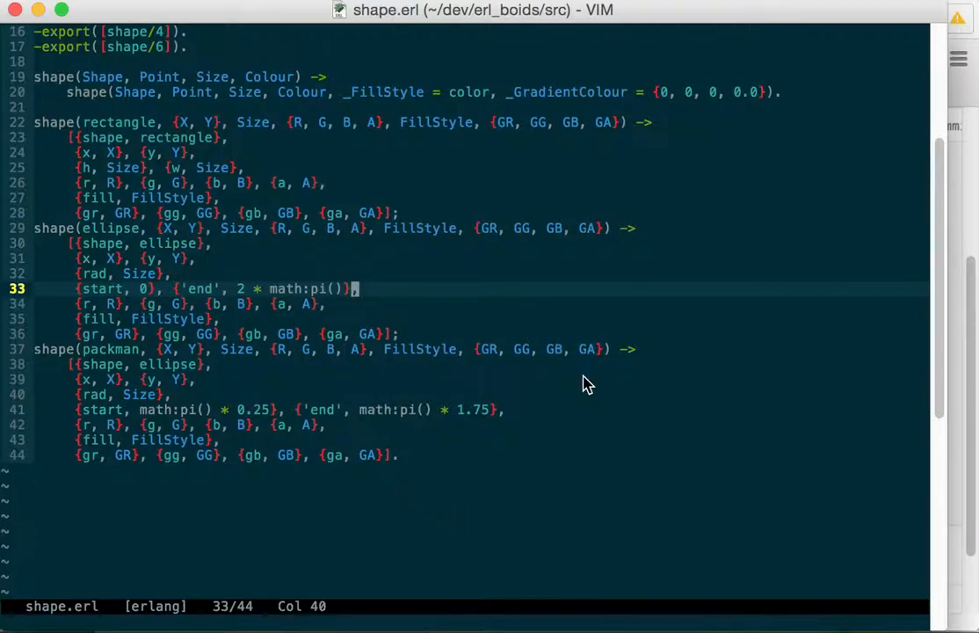
pyautogui.moveTo(601, 415)
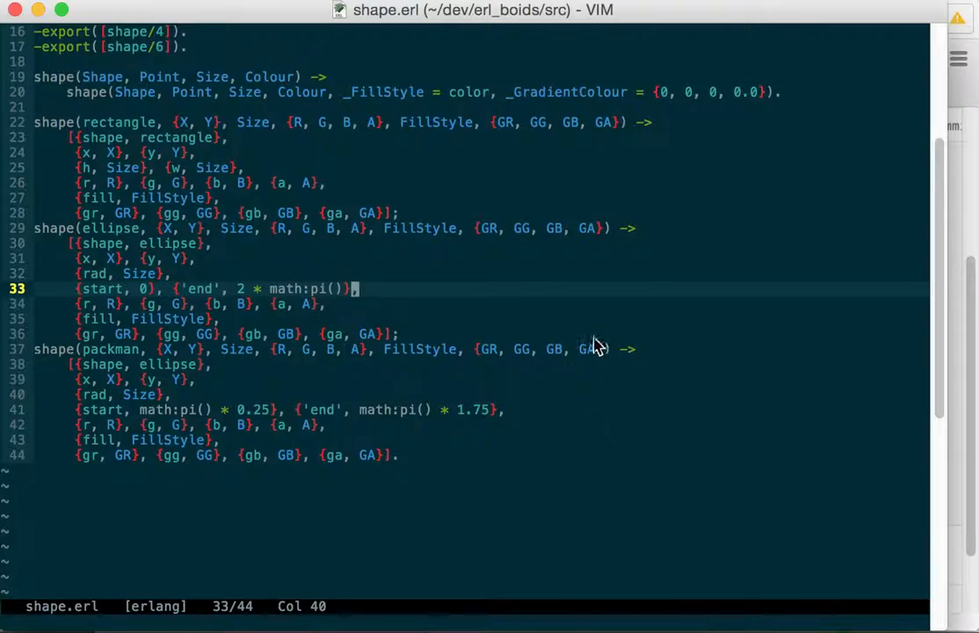
pyautogui.moveTo(587, 396)
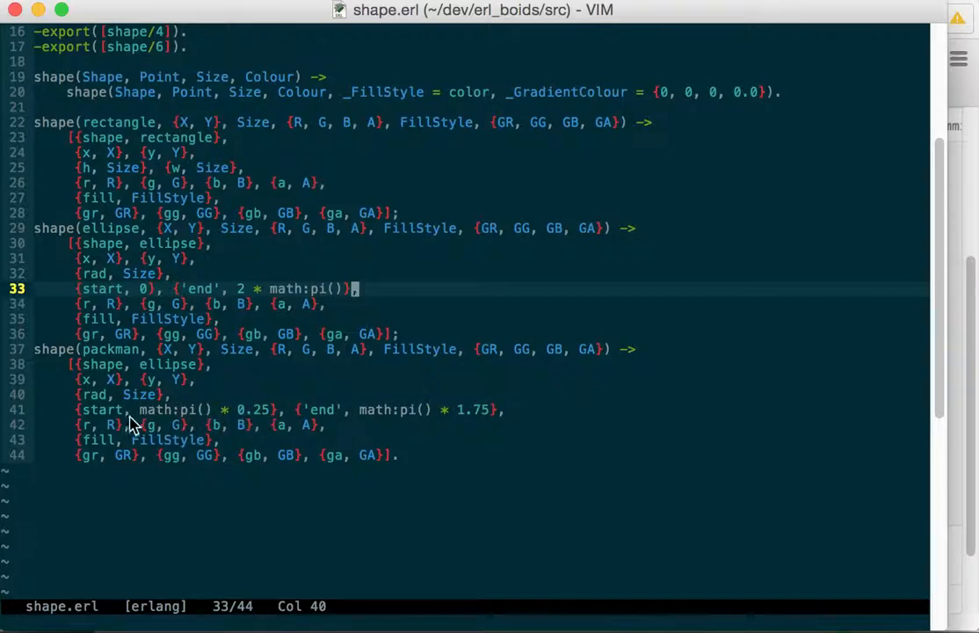
pyautogui.moveTo(352, 431)
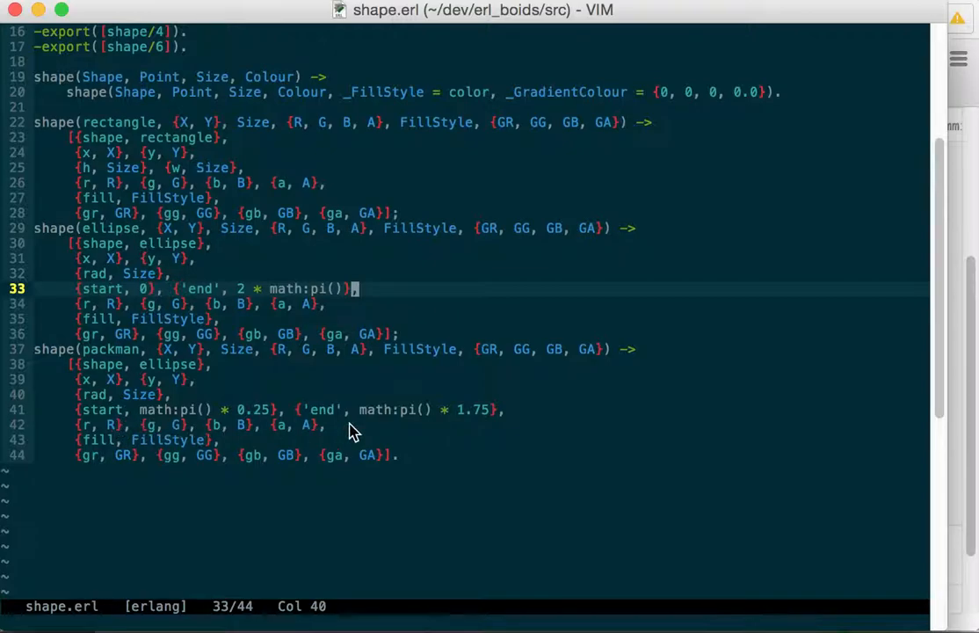
pyautogui.moveTo(360, 411)
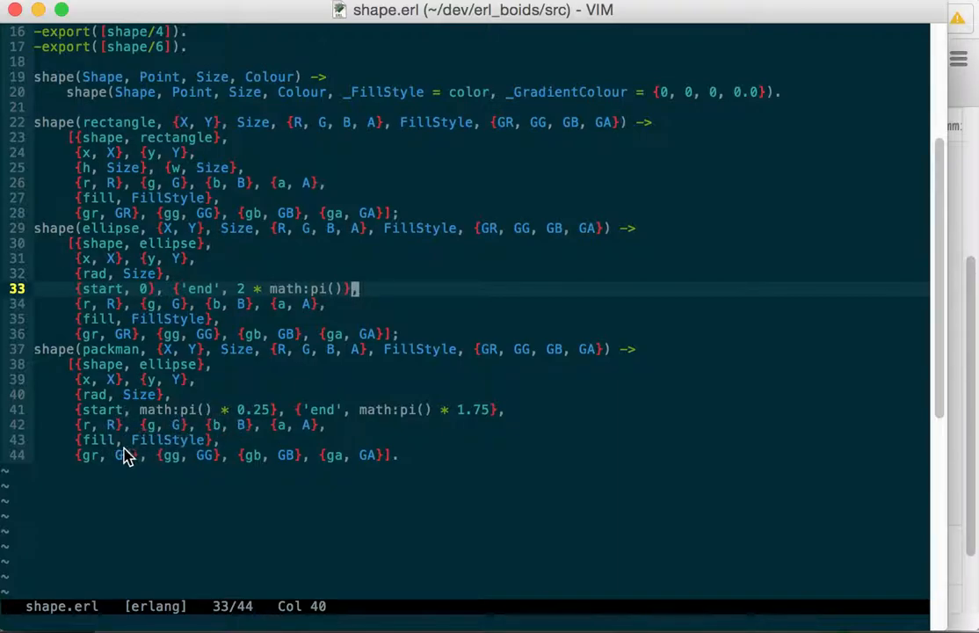
pyautogui.moveTo(483, 424)
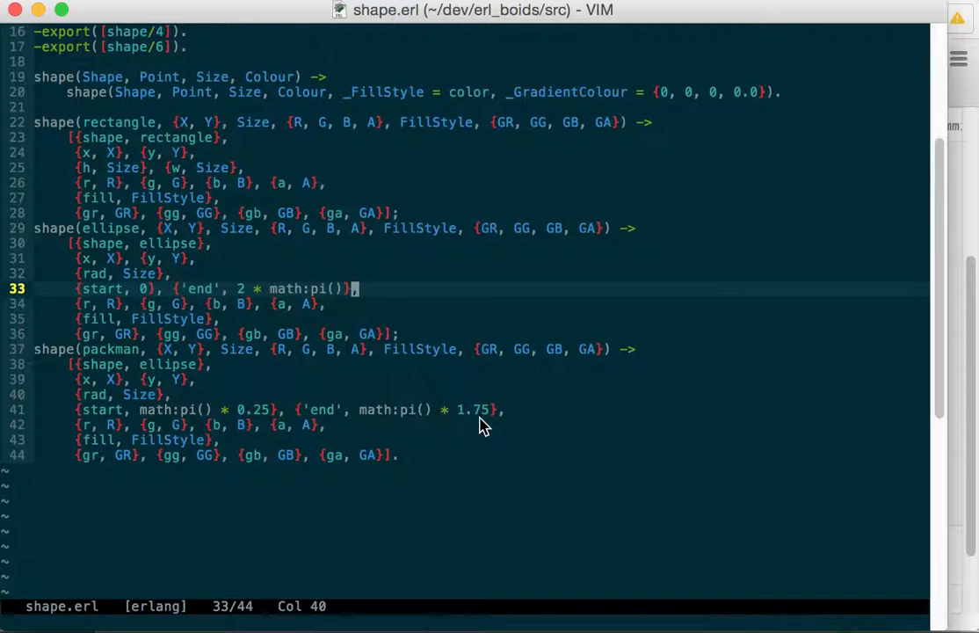
pyautogui.scroll(3)
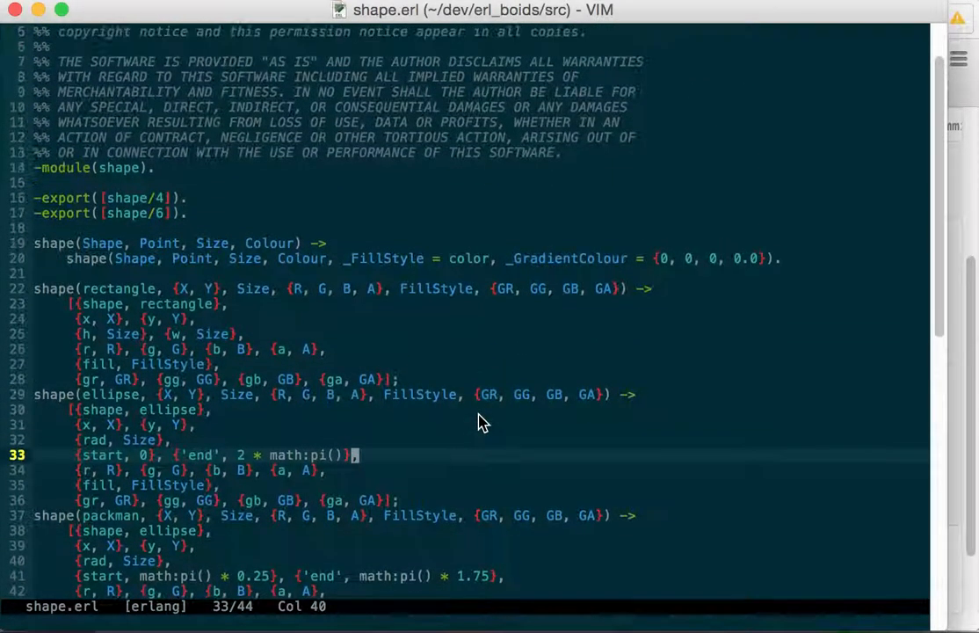